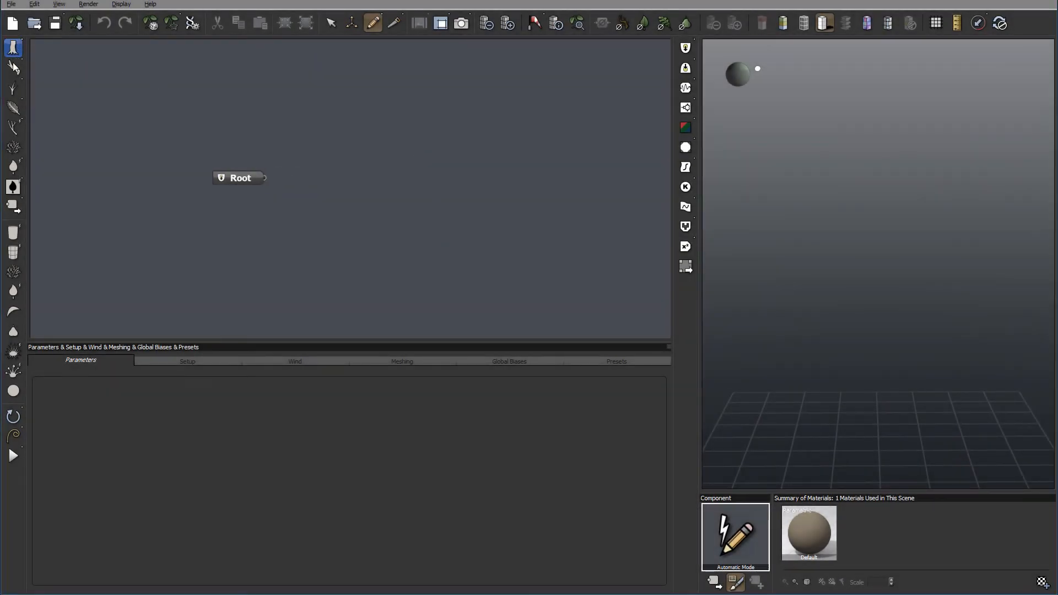
mouse_move(14, 48)
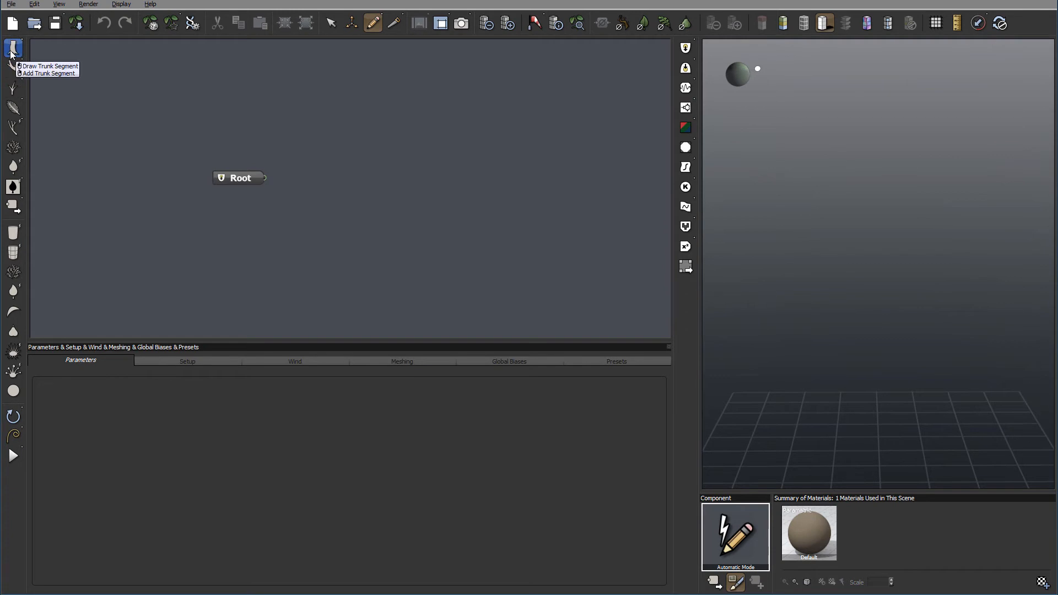
mouse_move(13, 145)
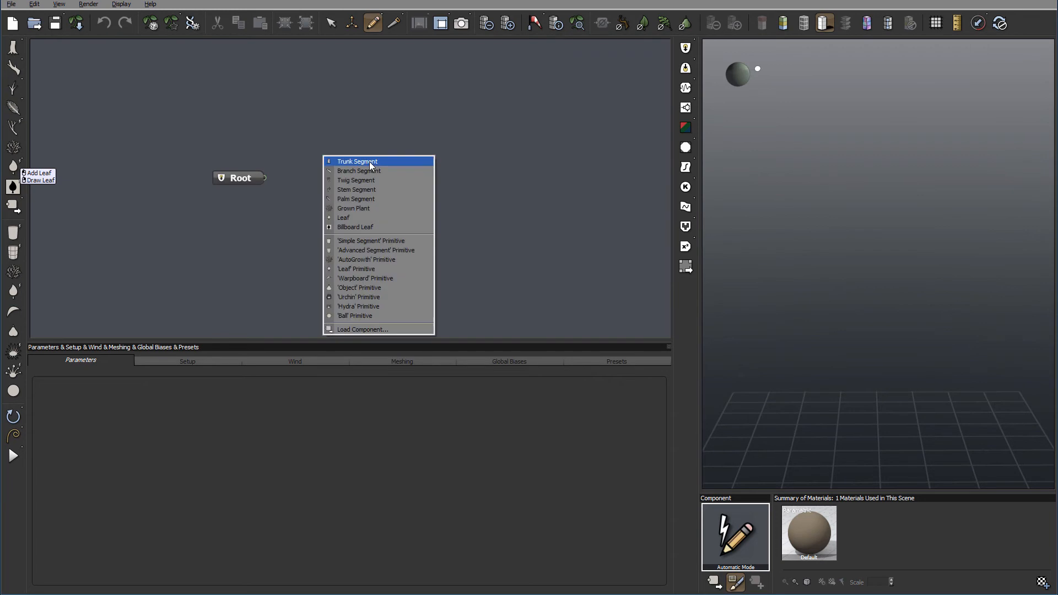
Add a Trunk segment node after Root so a tapered trunk renders in the preview
left_click(357, 161)
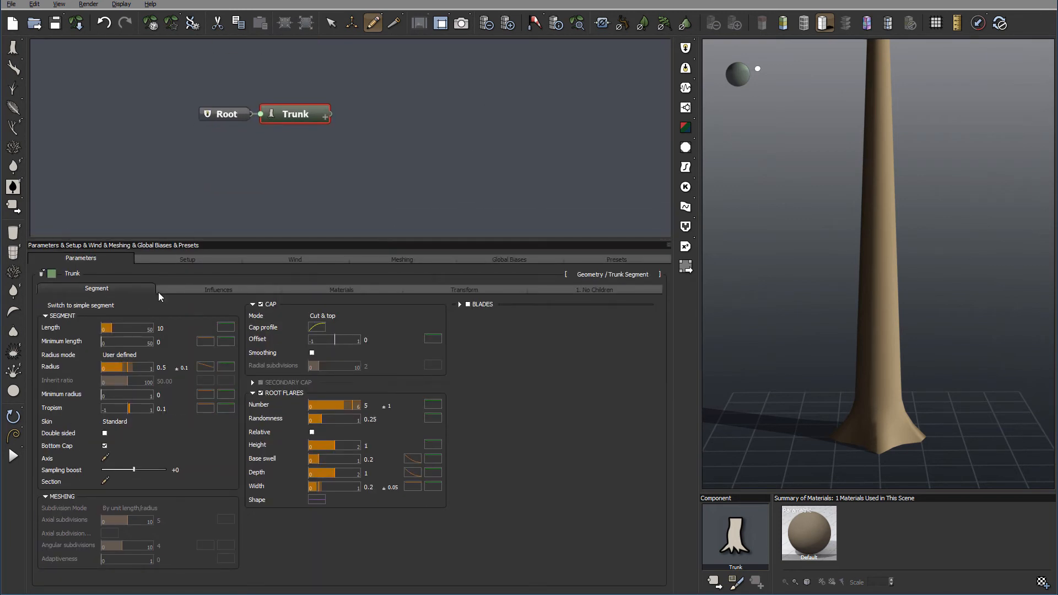
mouse_move(401, 102)
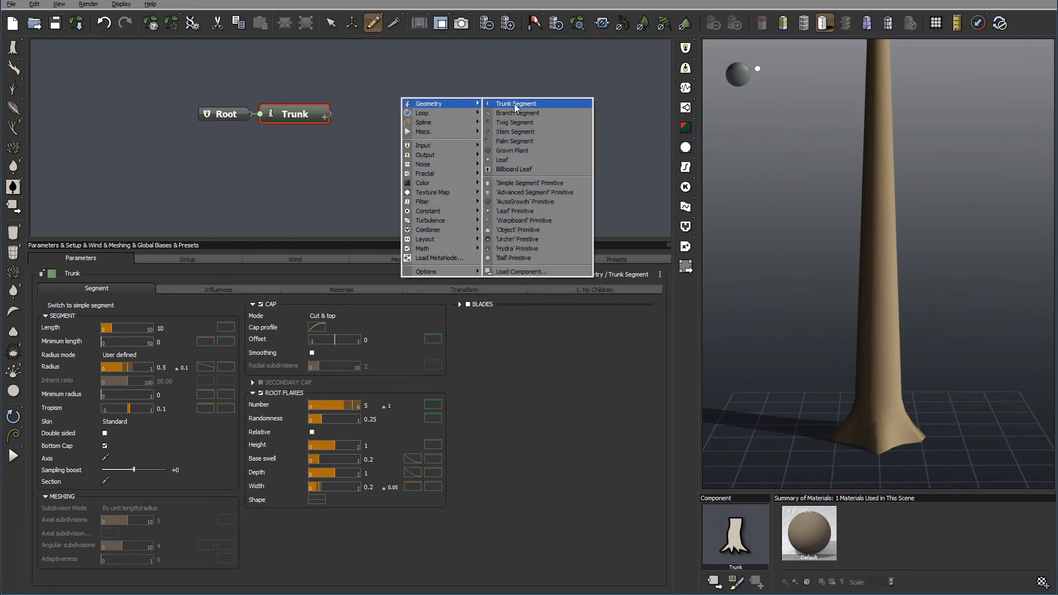
Add a Branch segment node and place it to the right of Trunk, still unconnected
left_click(518, 113)
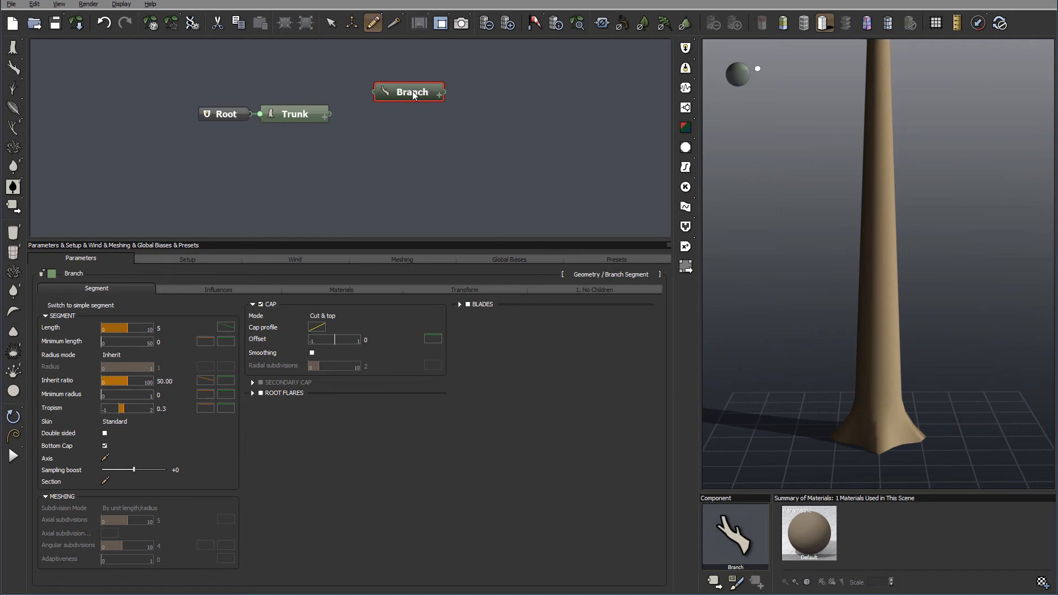
left_click_drag(409, 92, 405, 110)
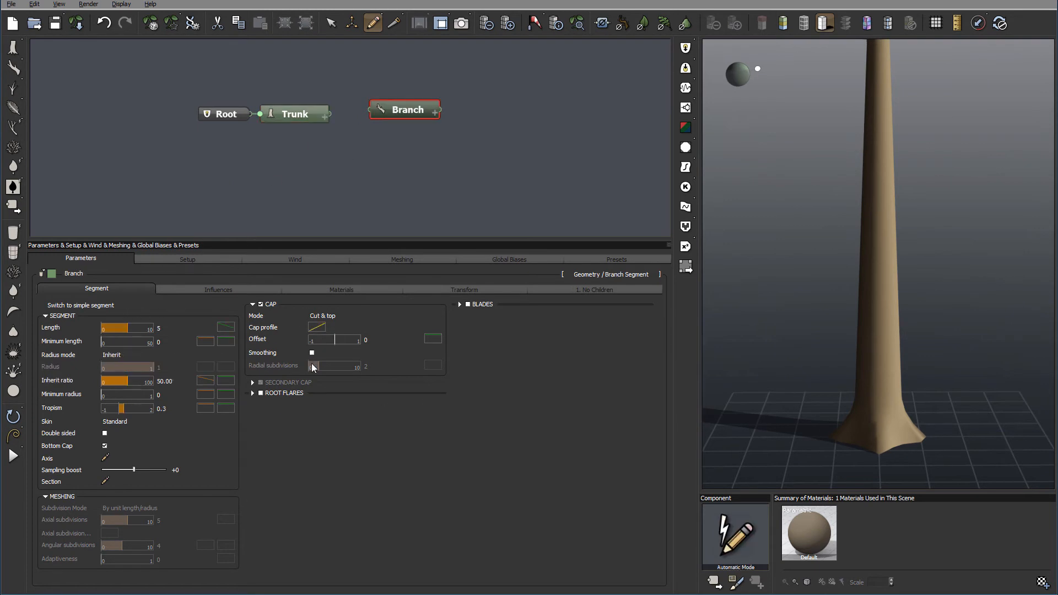
mouse_move(230, 484)
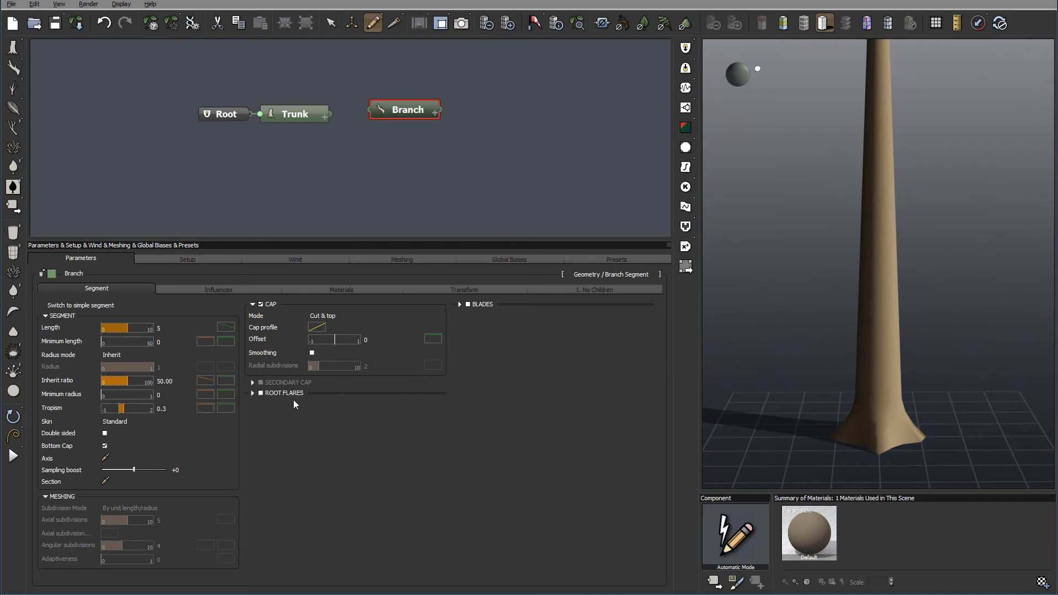
mouse_move(900, 205)
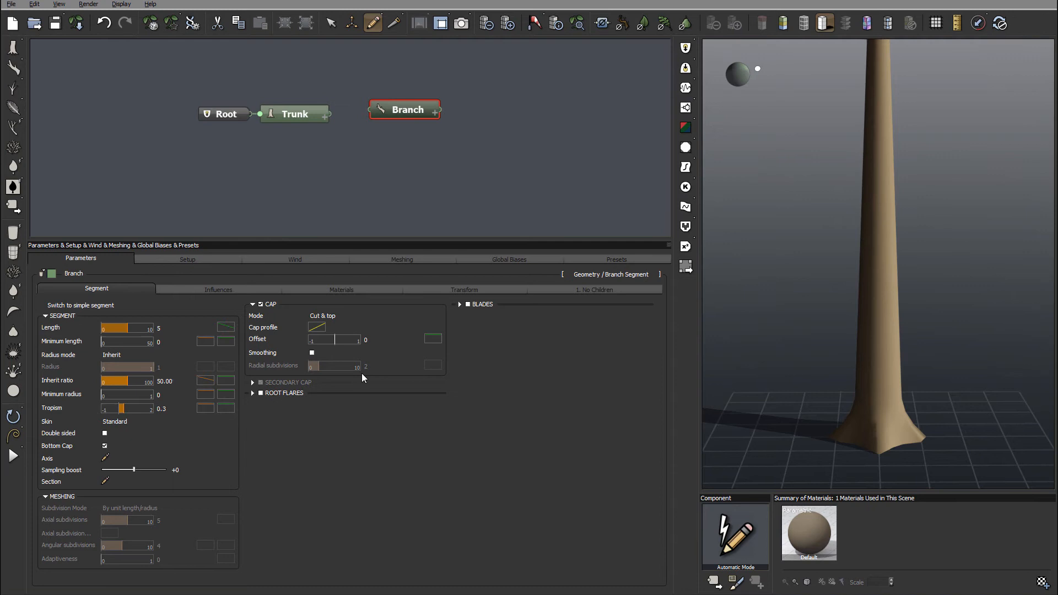
mouse_move(558, 304)
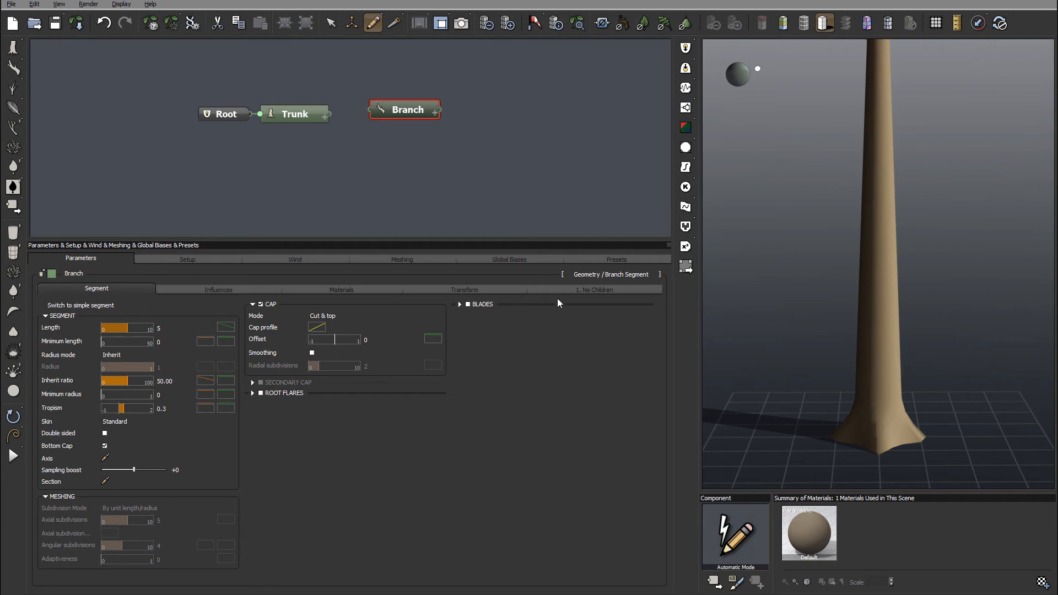
mouse_move(475, 92)
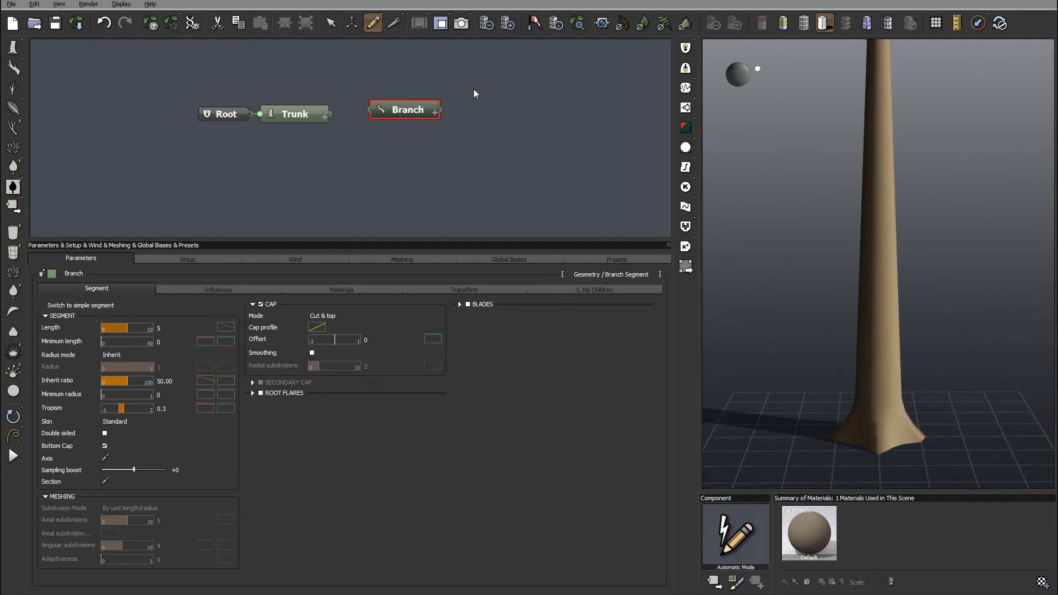
Add a Twig segment node beside Branch from the Geometry node list
right_click(474, 92)
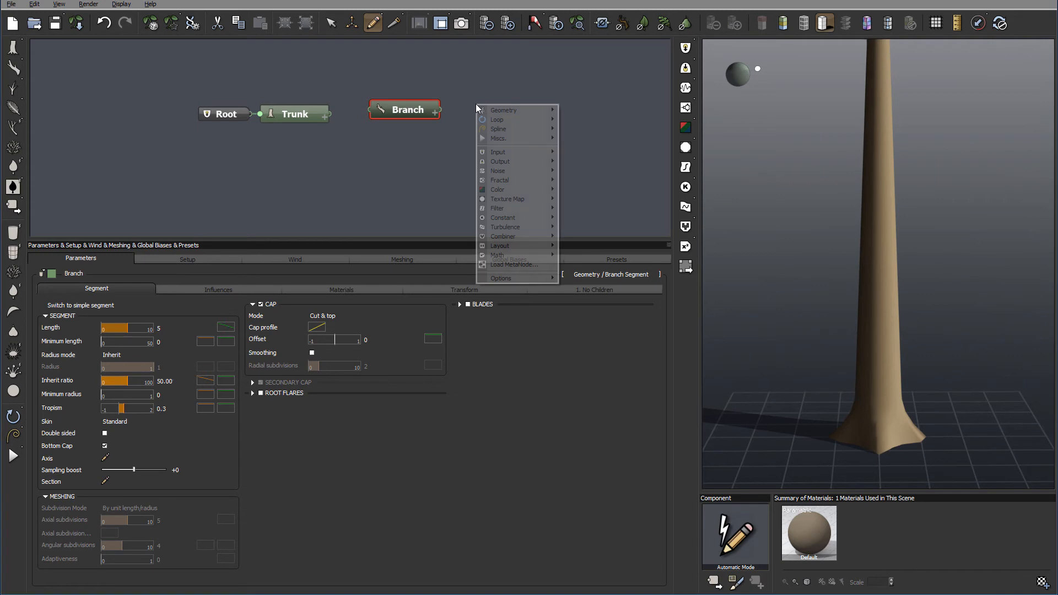
mouse_move(504, 110)
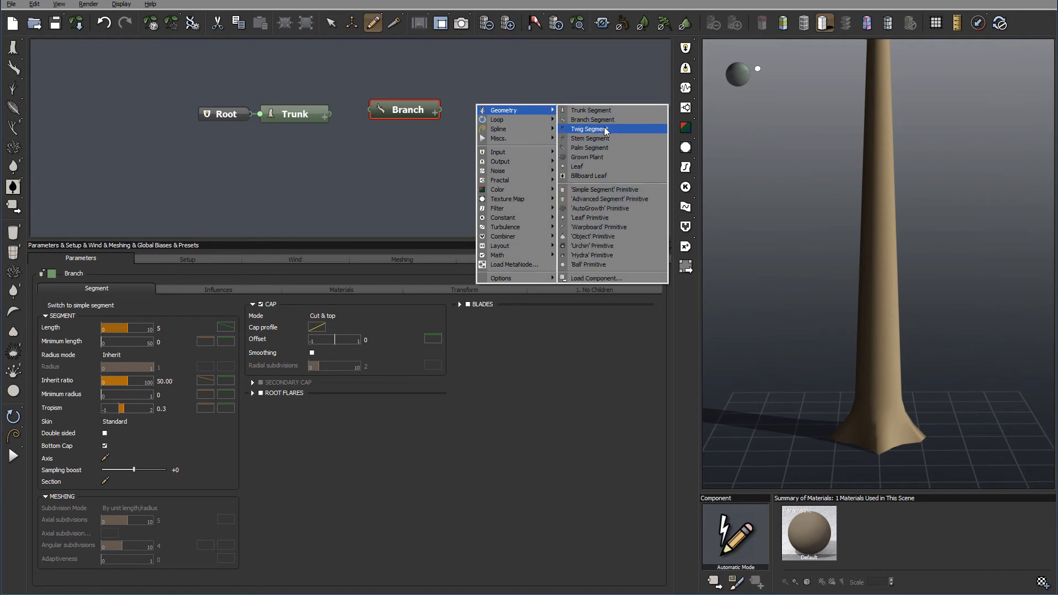
left_click(588, 129)
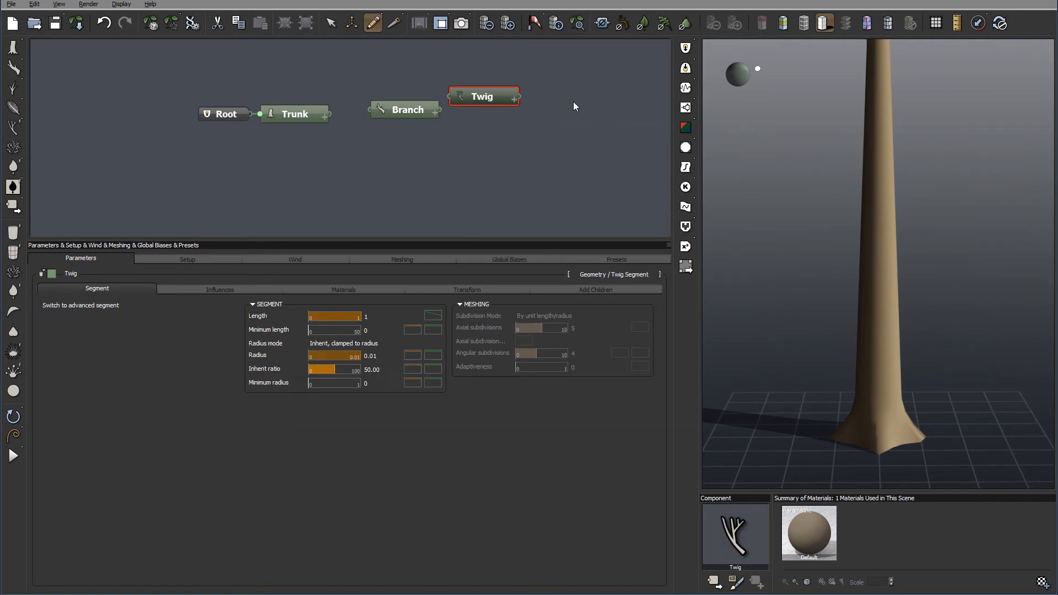
mouse_move(642, 262)
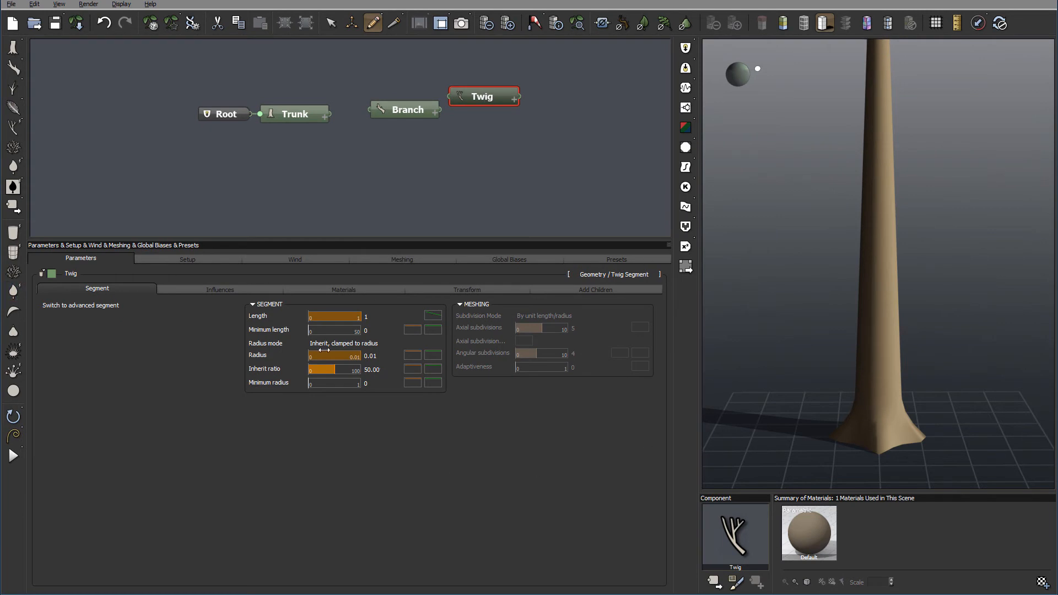
left_click(398, 97)
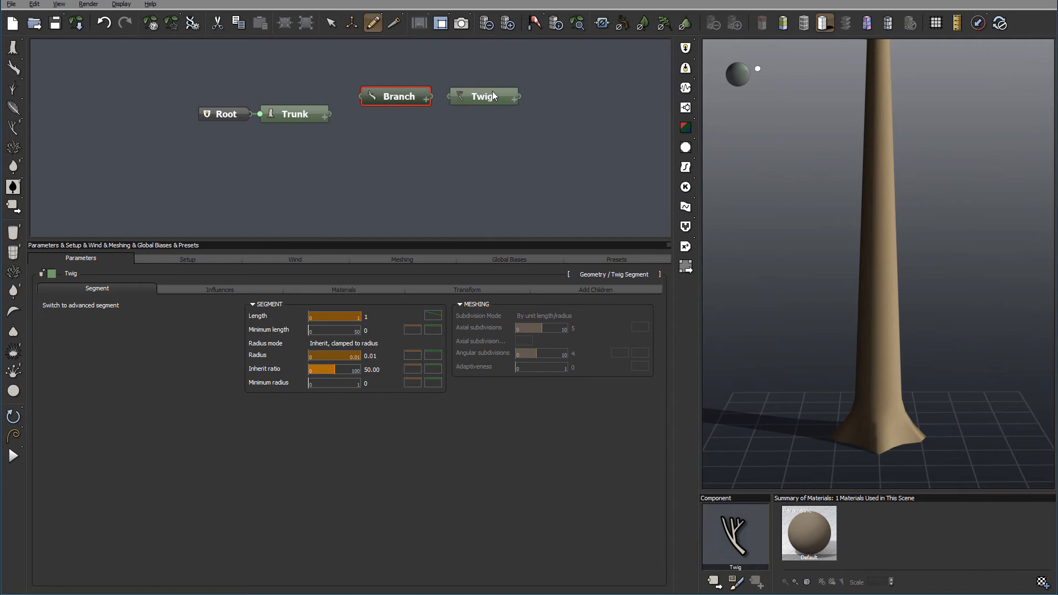
left_click(483, 95)
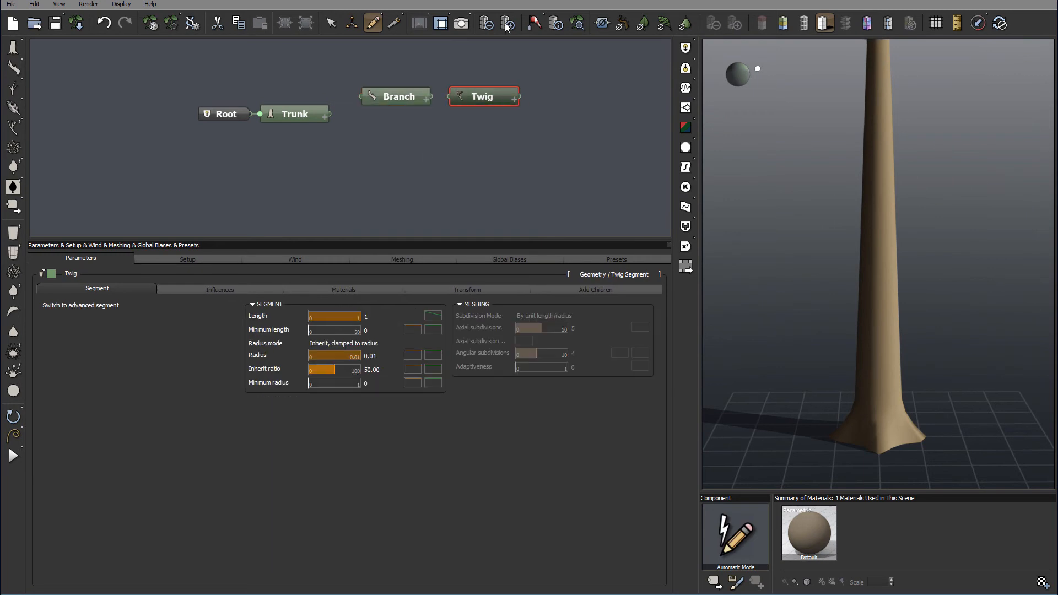
mouse_move(89, 321)
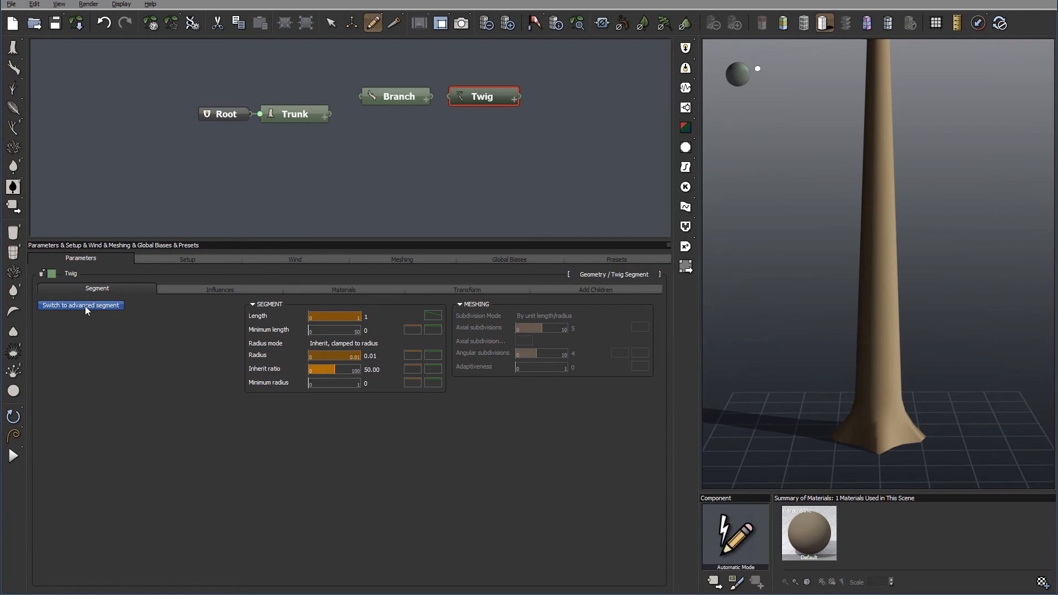
Switch the twig to advanced segment parameters and return to editing the Branch node
left_click(81, 305)
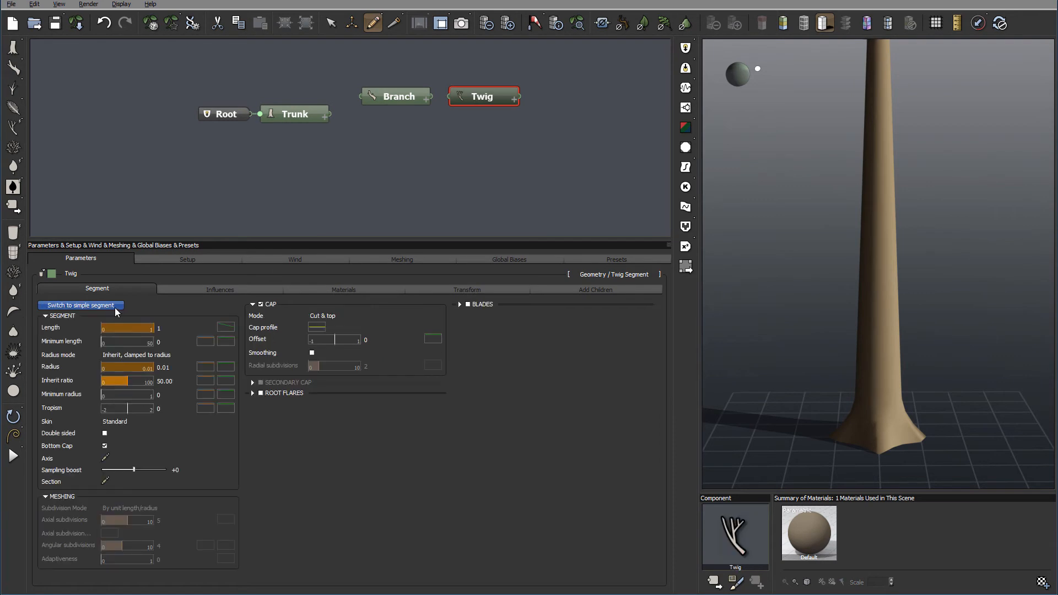
left_click(397, 96)
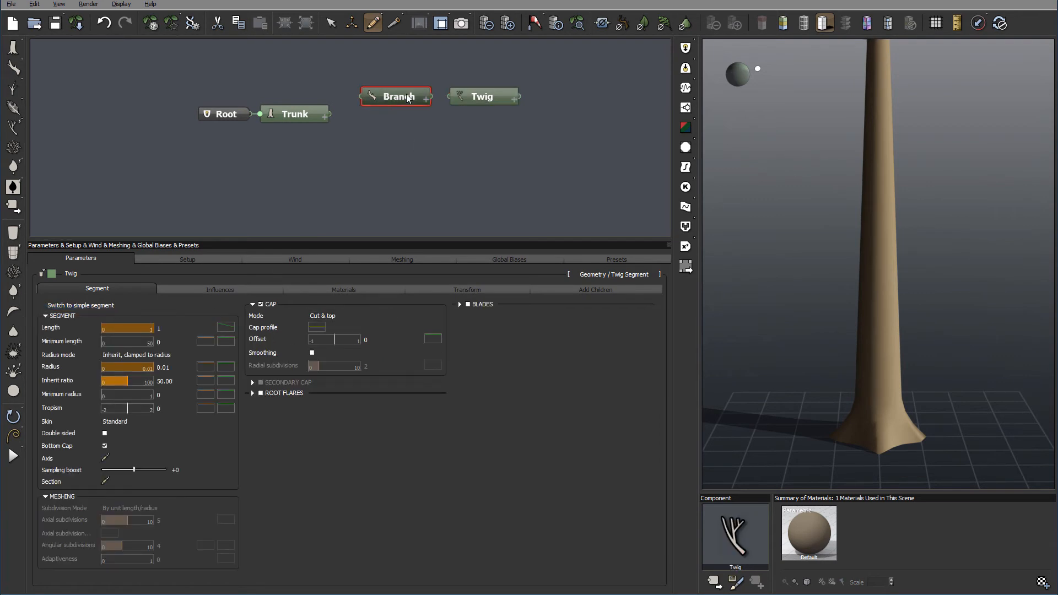
left_click(483, 96)
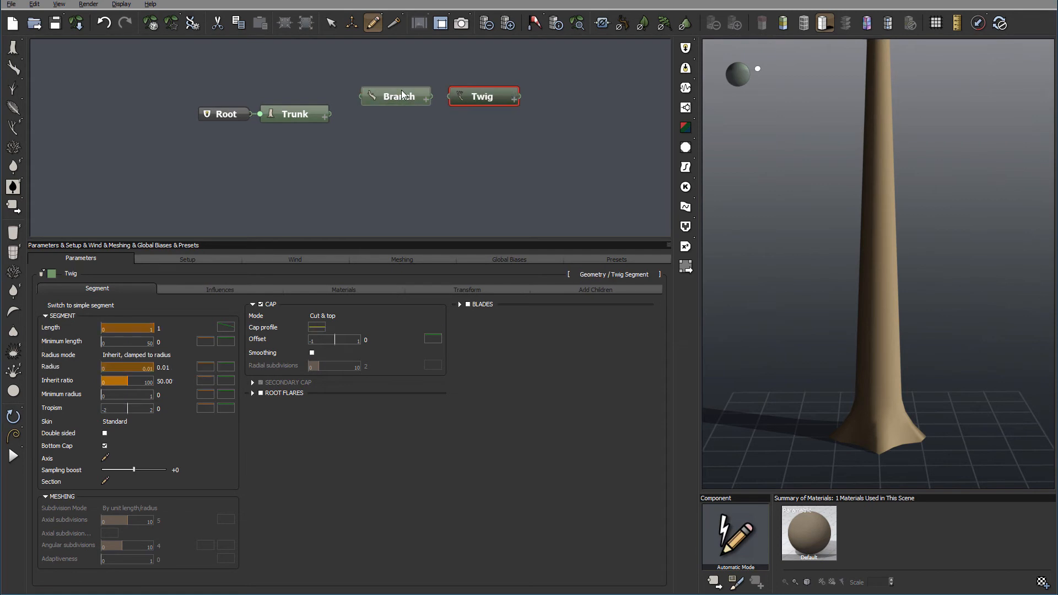
left_click(397, 97)
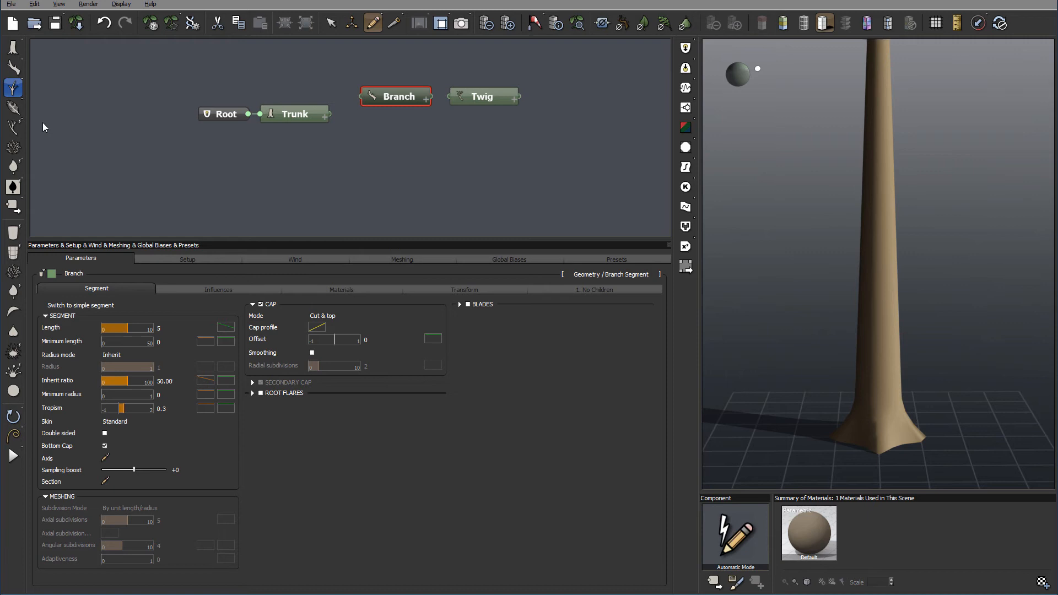
mouse_move(231, 378)
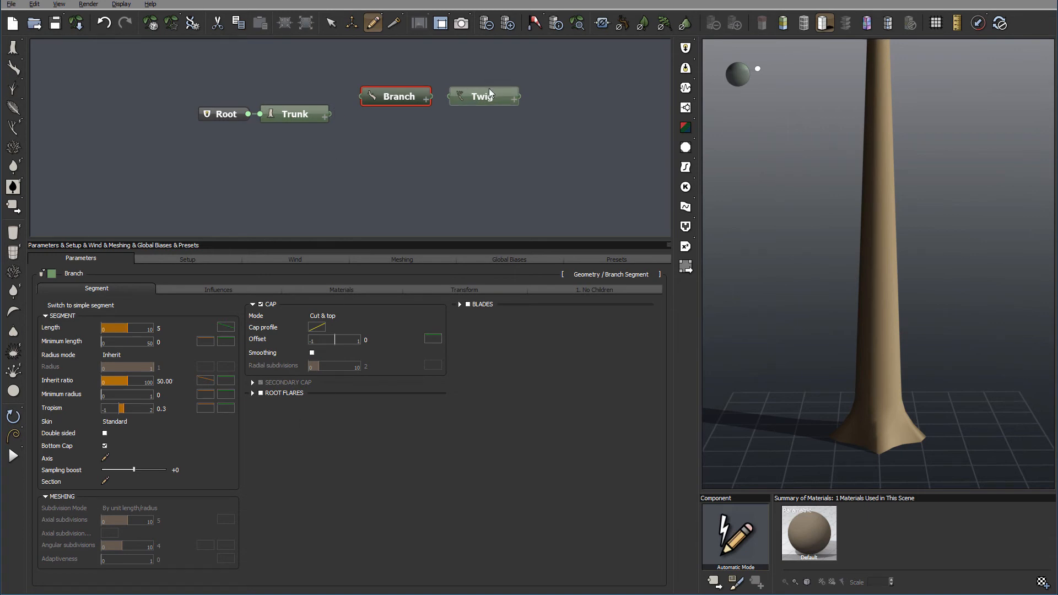
mouse_move(383, 154)
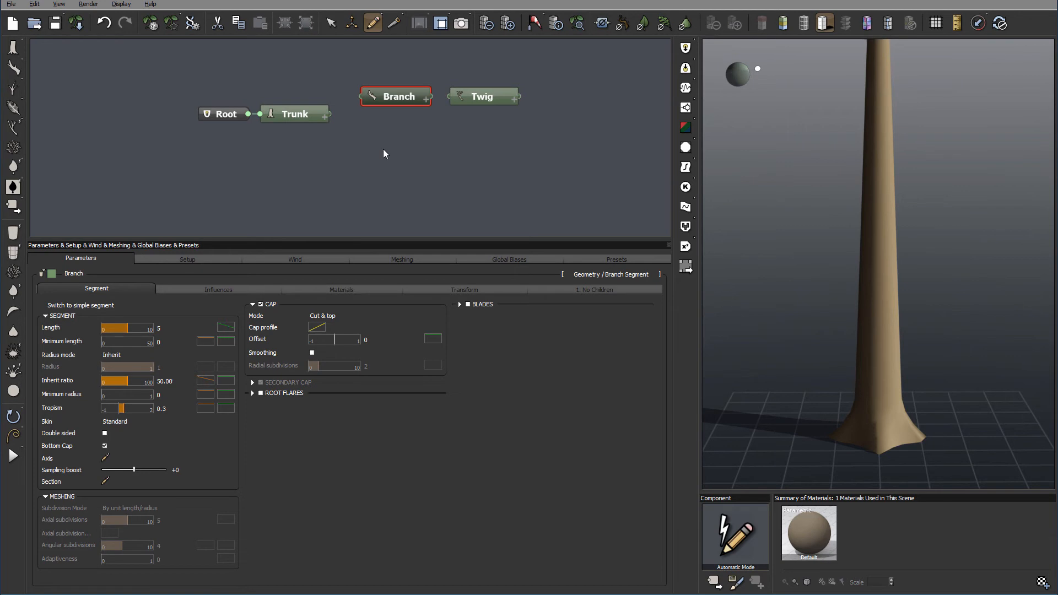
mouse_move(487, 167)
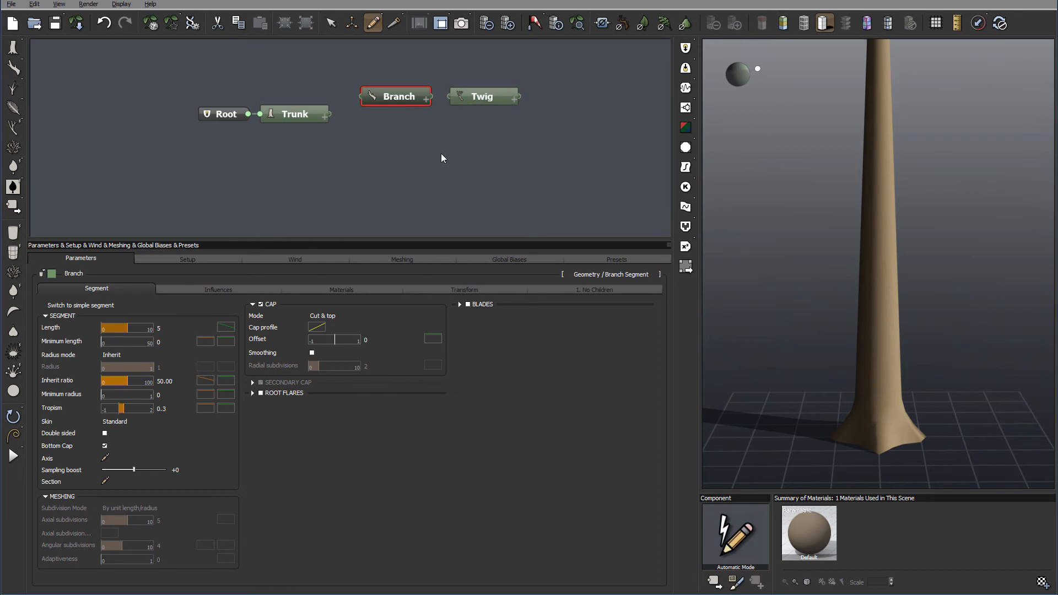
mouse_move(902, 151)
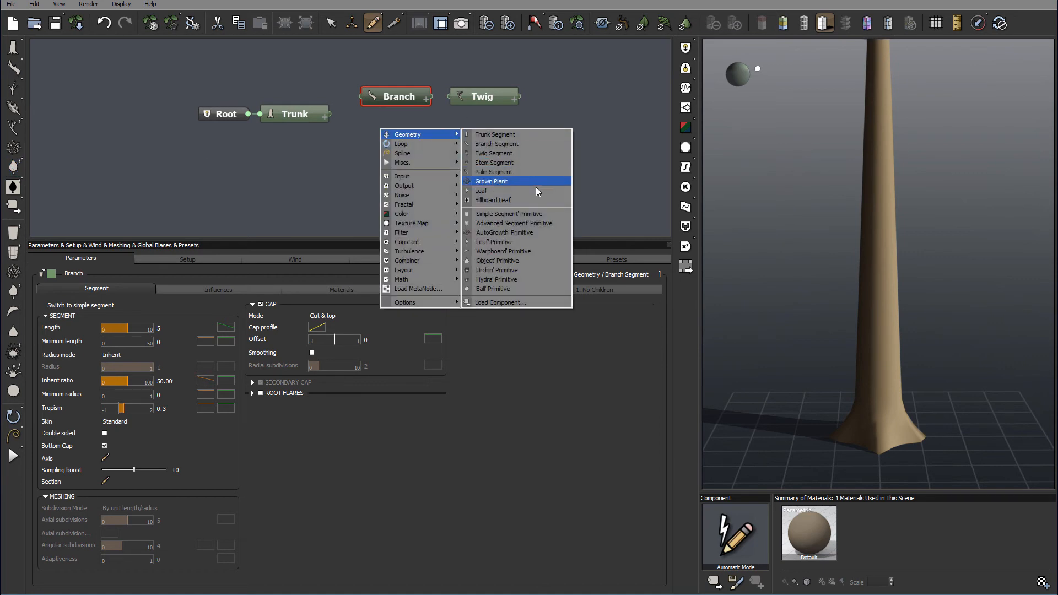
left_click(481, 190)
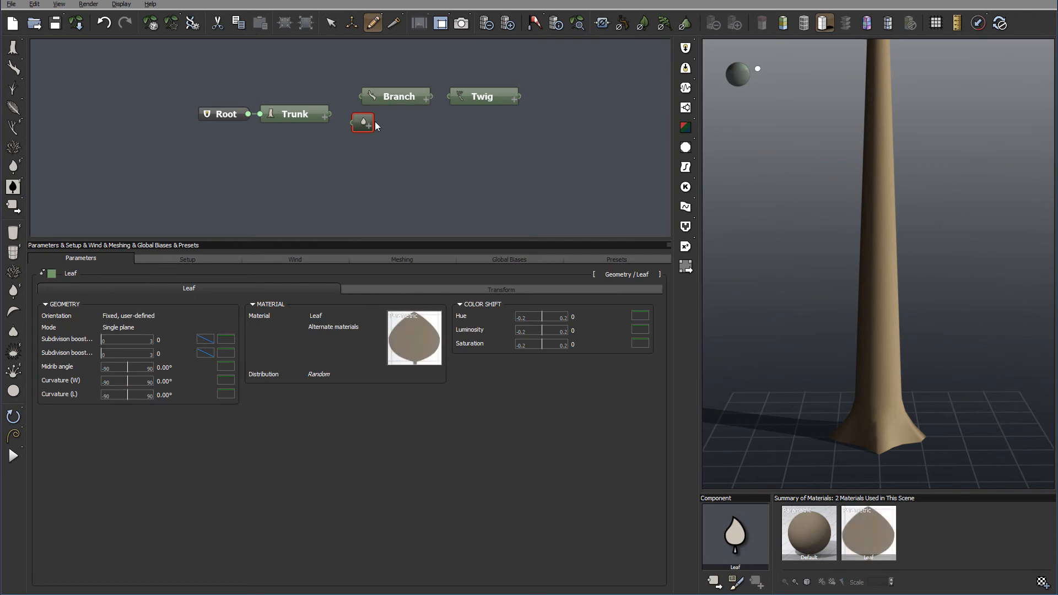
mouse_move(564, 357)
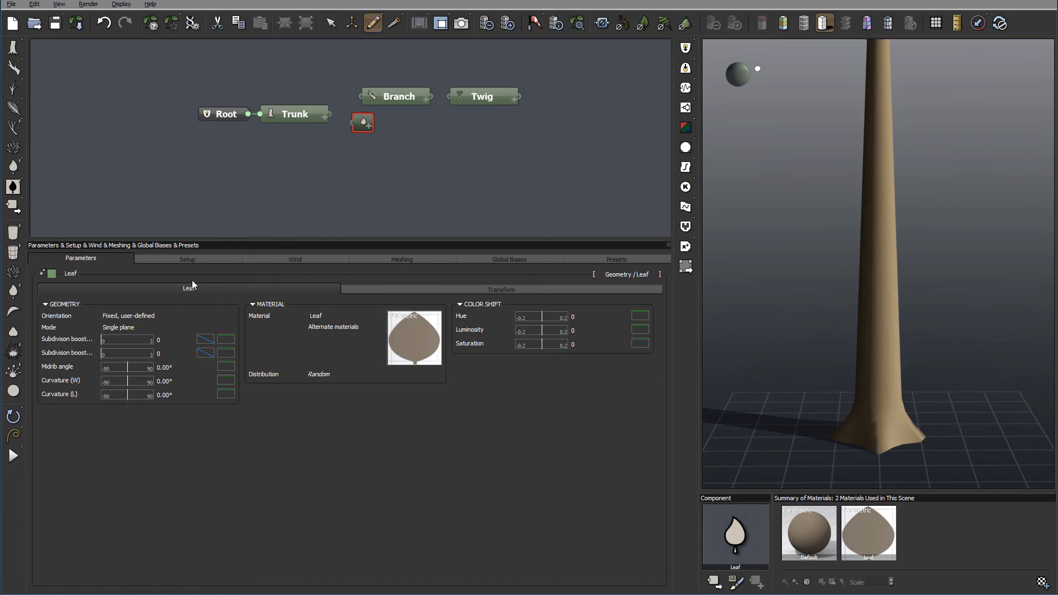
mouse_move(465, 262)
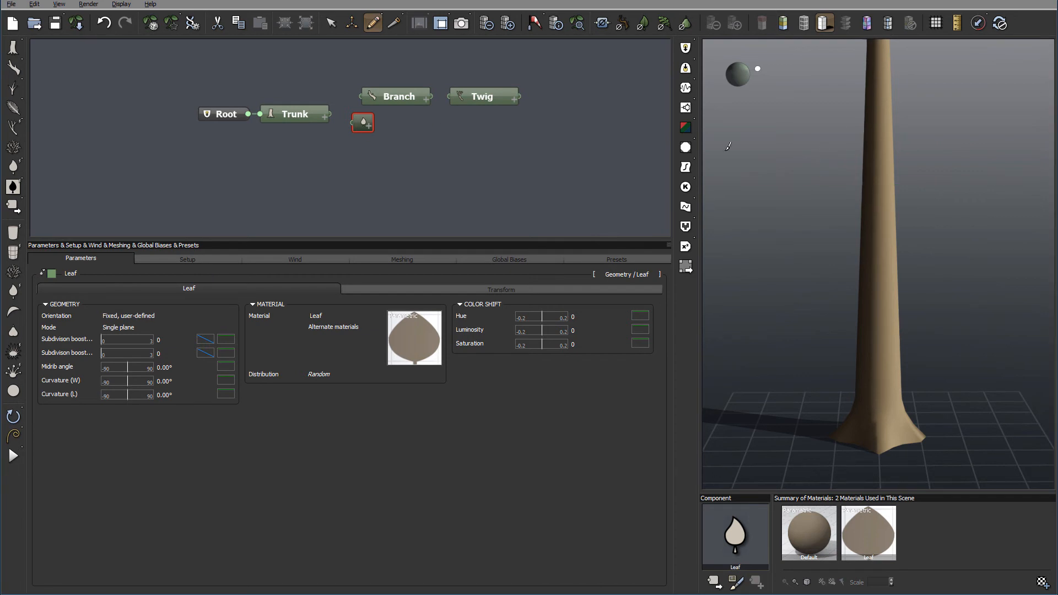
left_click(395, 96)
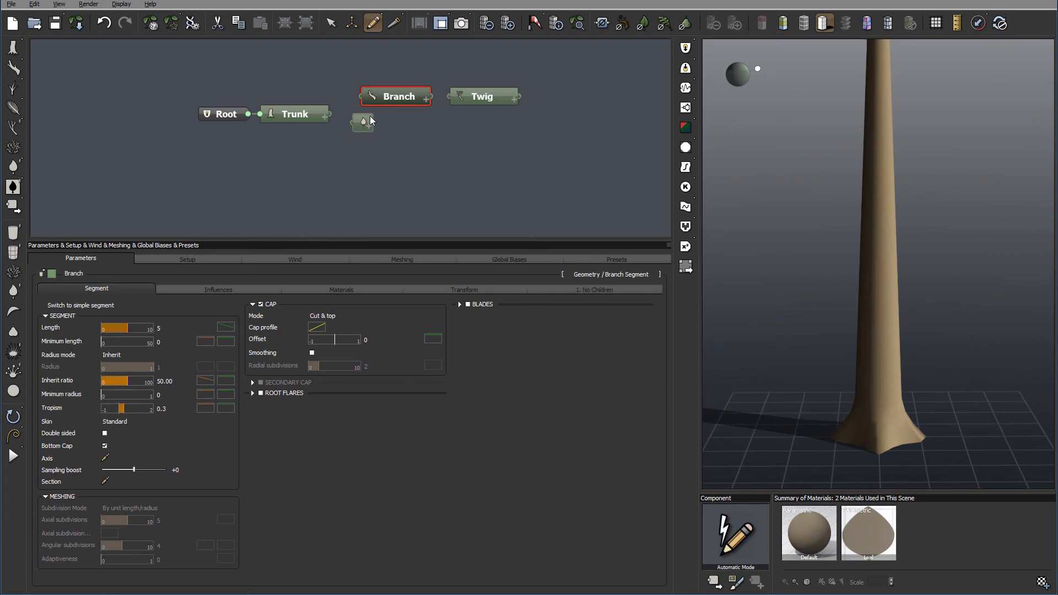
left_click(362, 122)
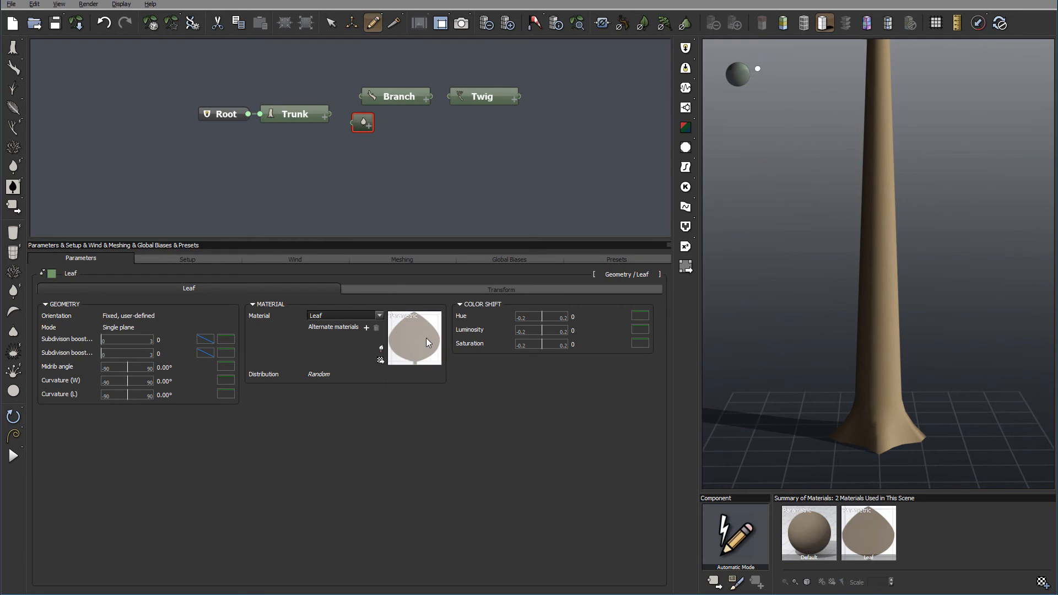
left_click(12, 167)
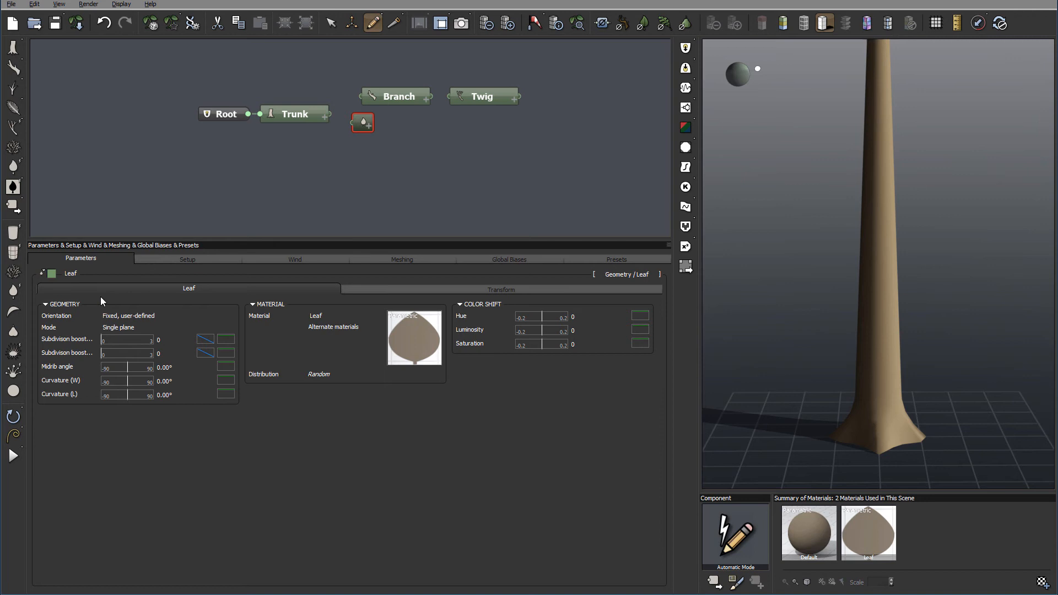
left_click(143, 315)
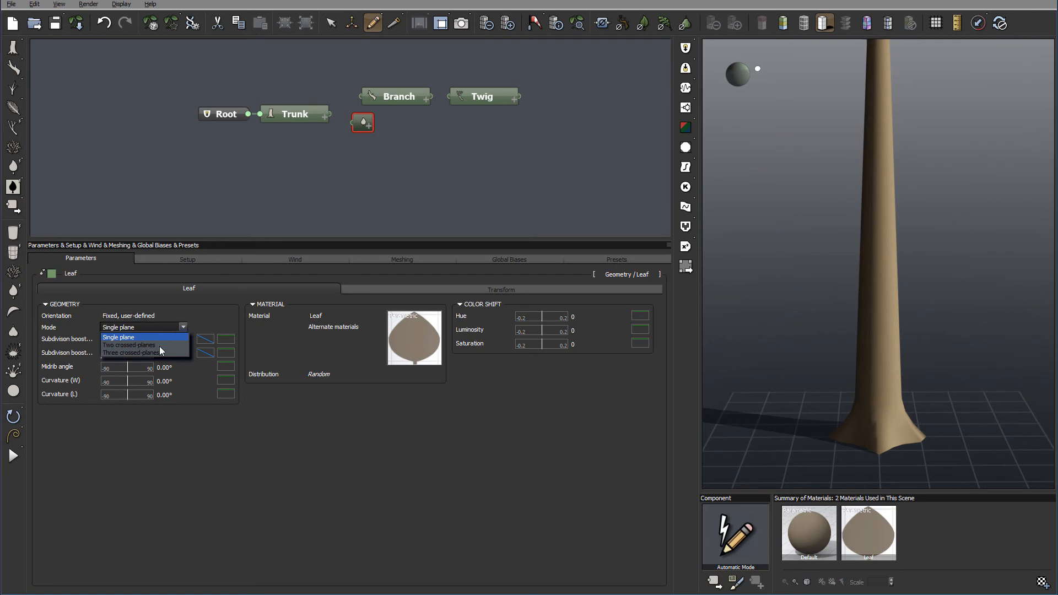
mouse_move(160, 353)
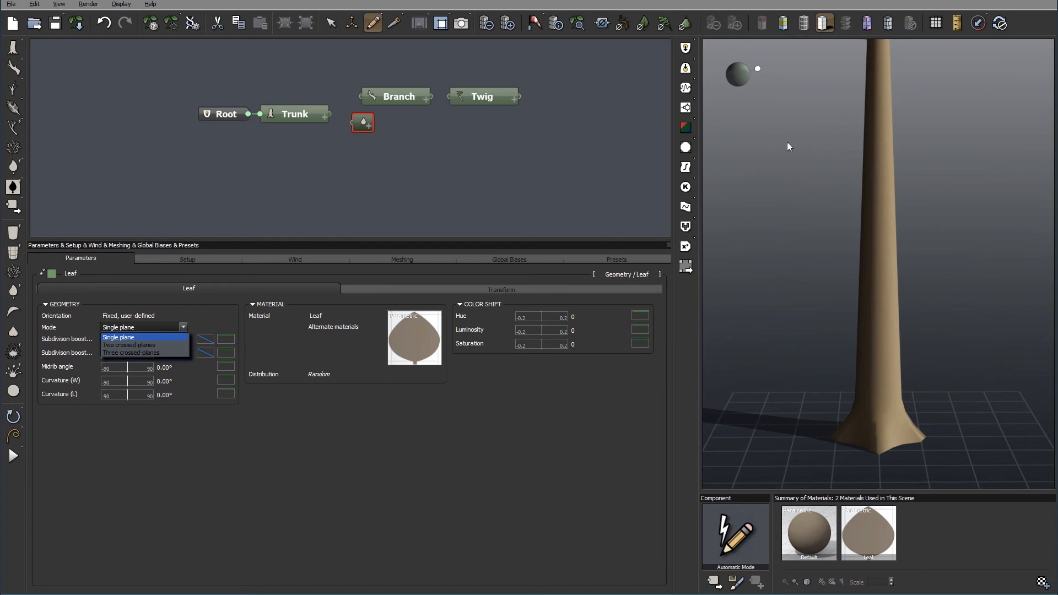
mouse_move(328, 114)
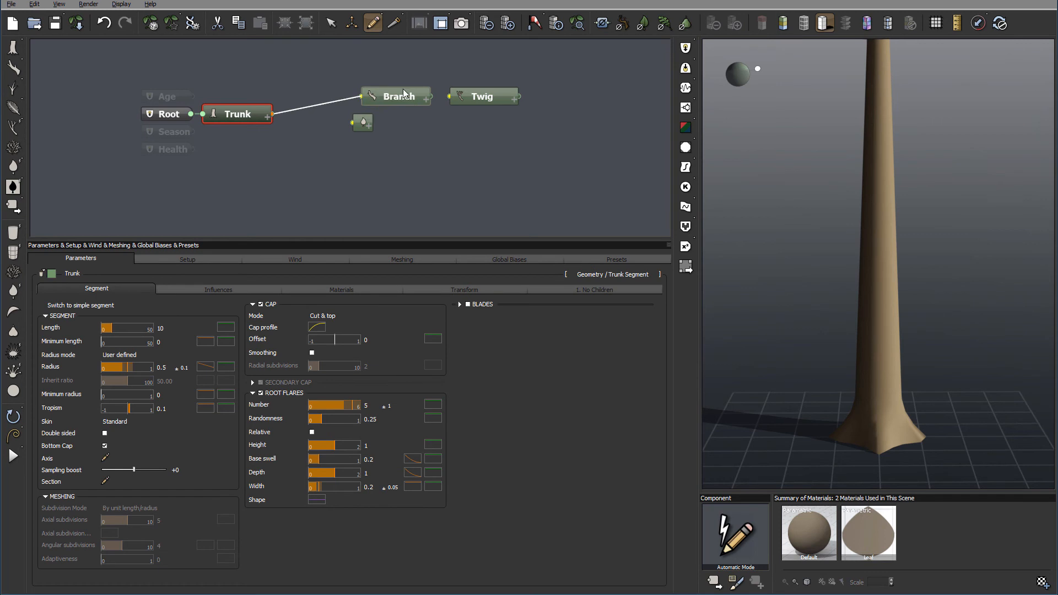
Link Trunk into Branch and Twig into Leaf, dismissing the subdivision warning
left_click(396, 96)
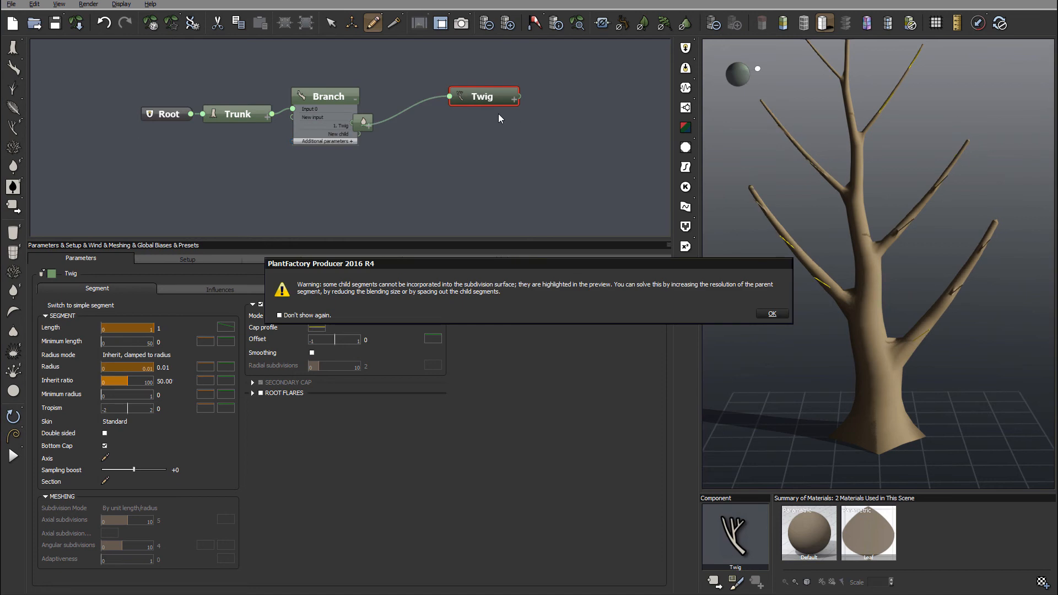
left_click(772, 313)
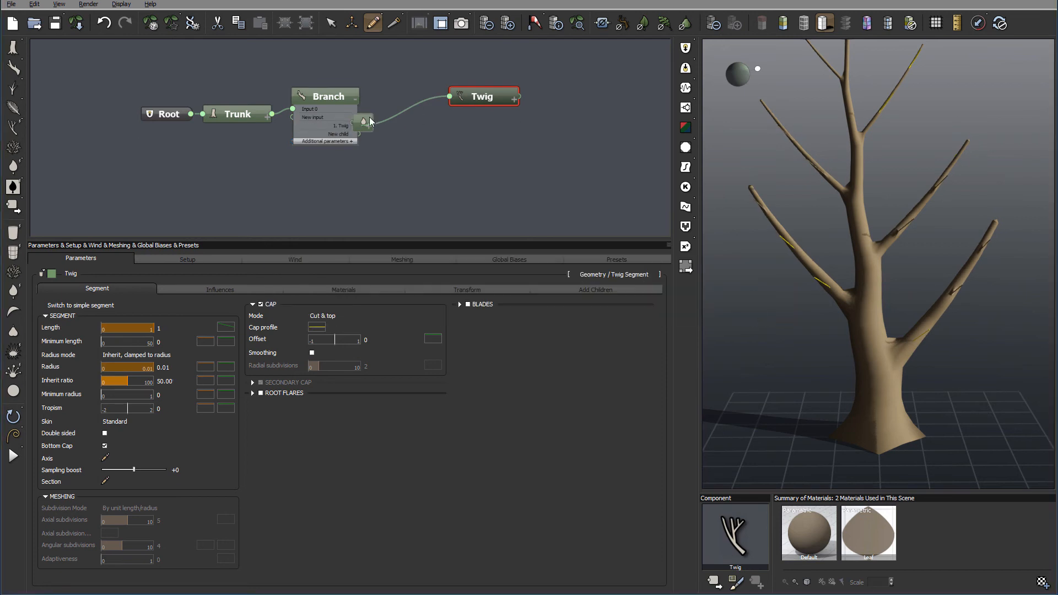
left_click(515, 101)
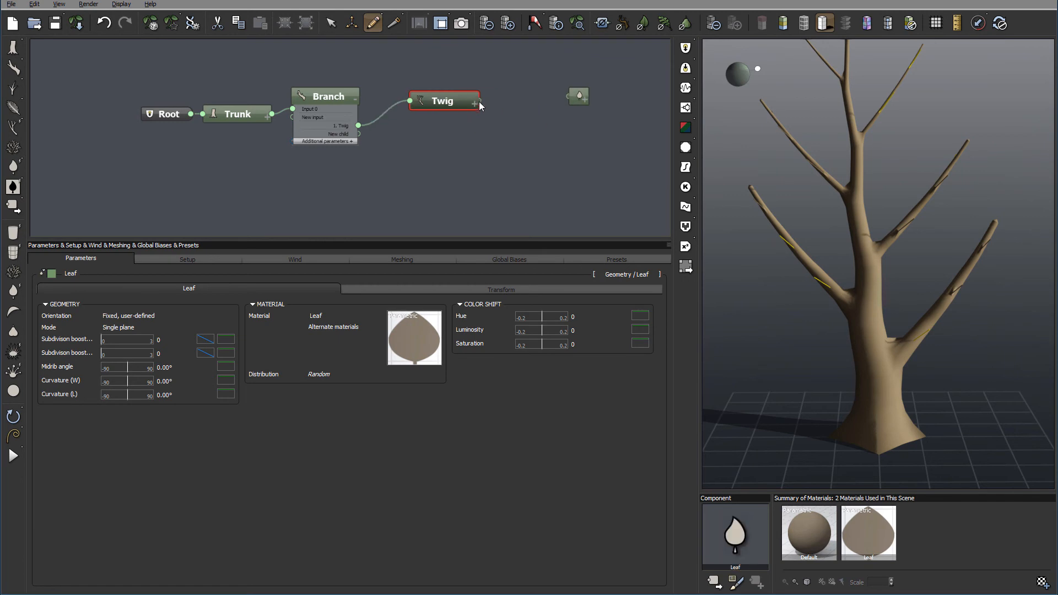
left_click(442, 102)
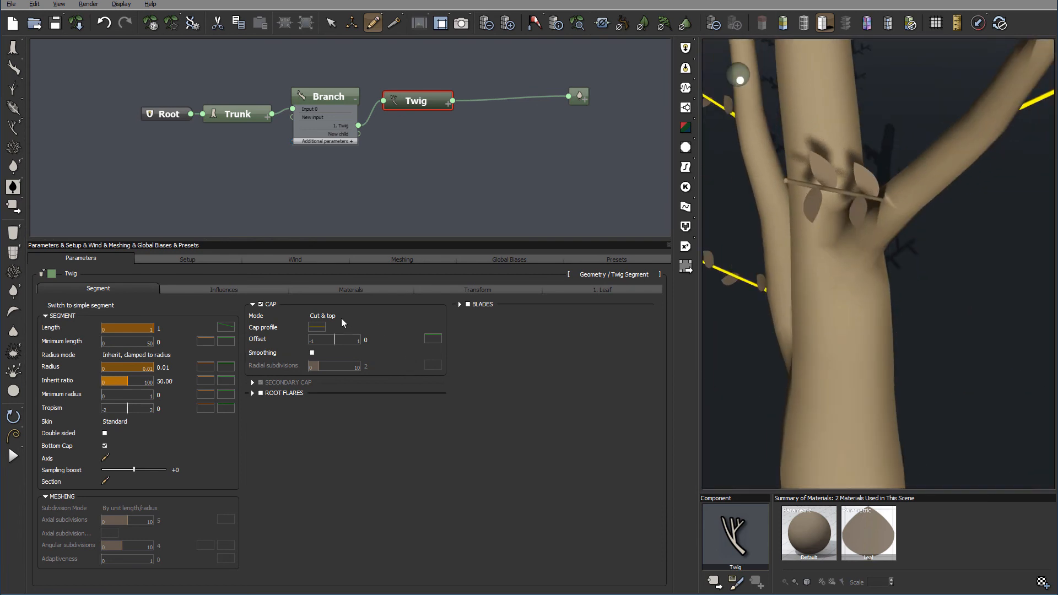
left_click(579, 96)
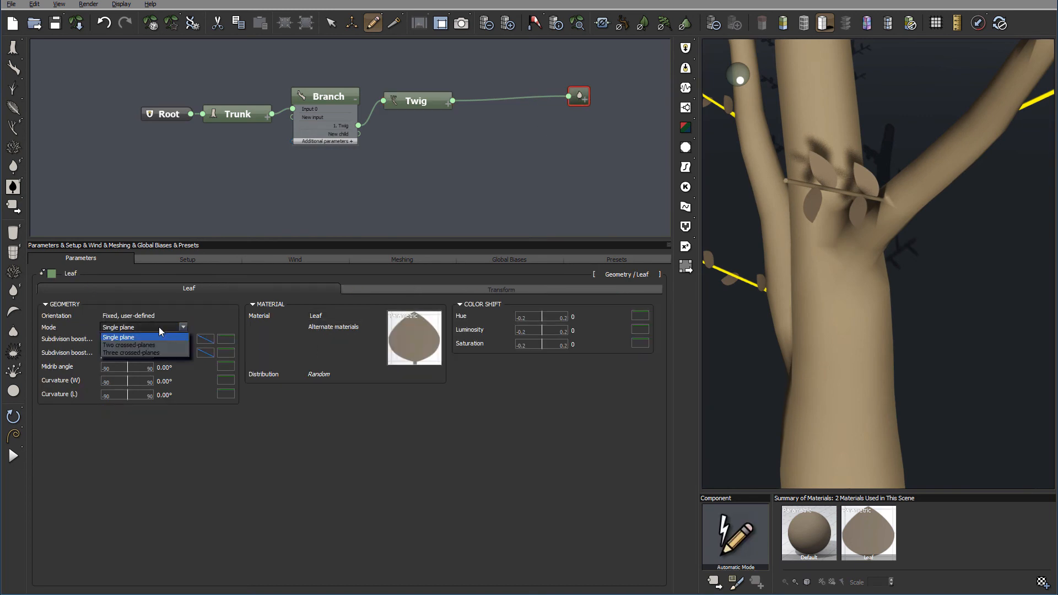
Try two and three crossed-plane leaf modes and Leaf dir normals, then settle on Single plane
left_click(128, 345)
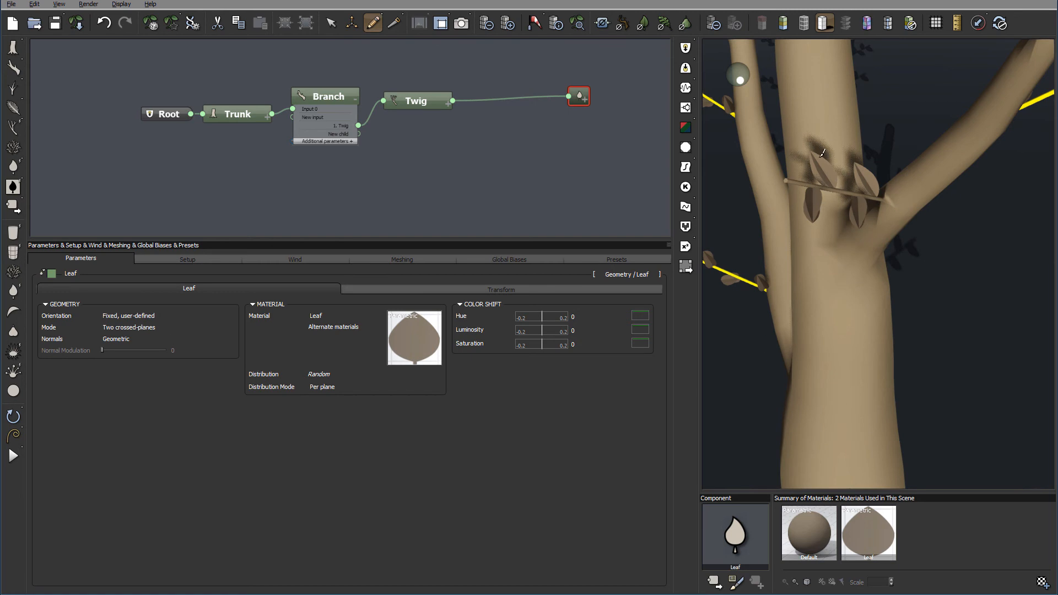
left_click(139, 327)
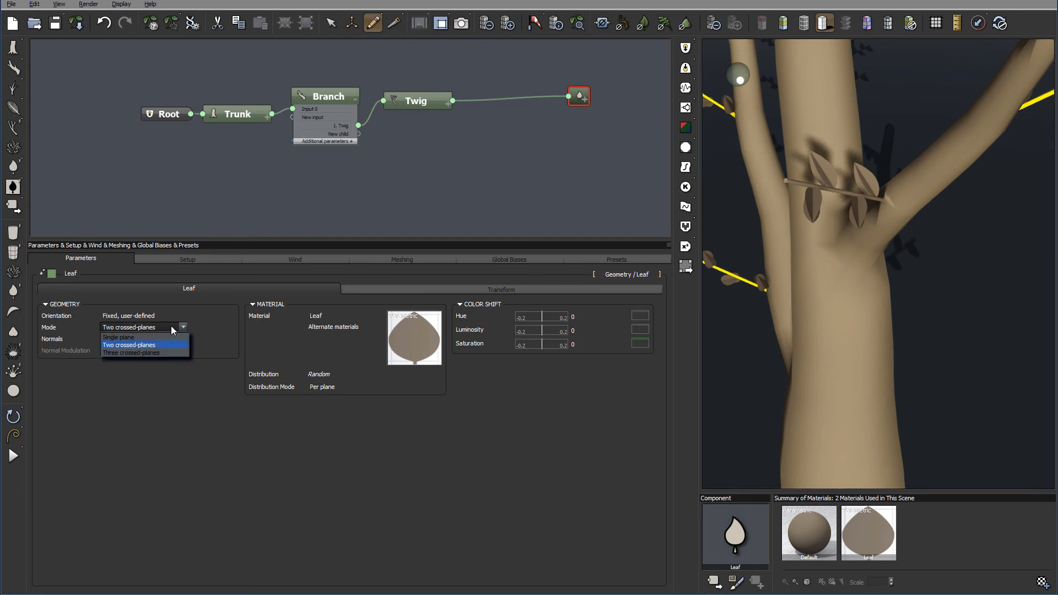
left_click(131, 353)
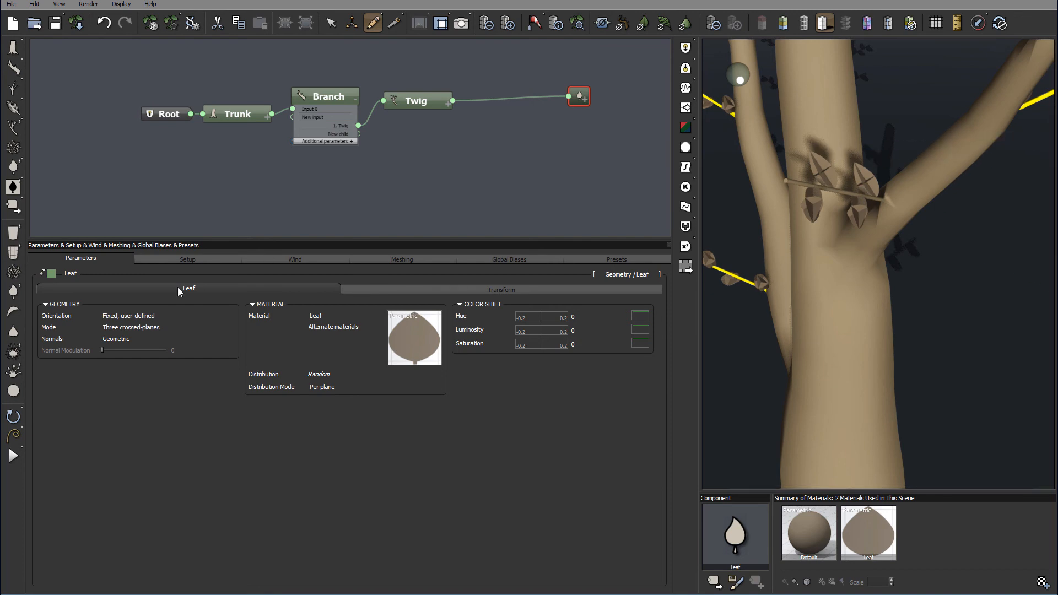
mouse_move(144, 341)
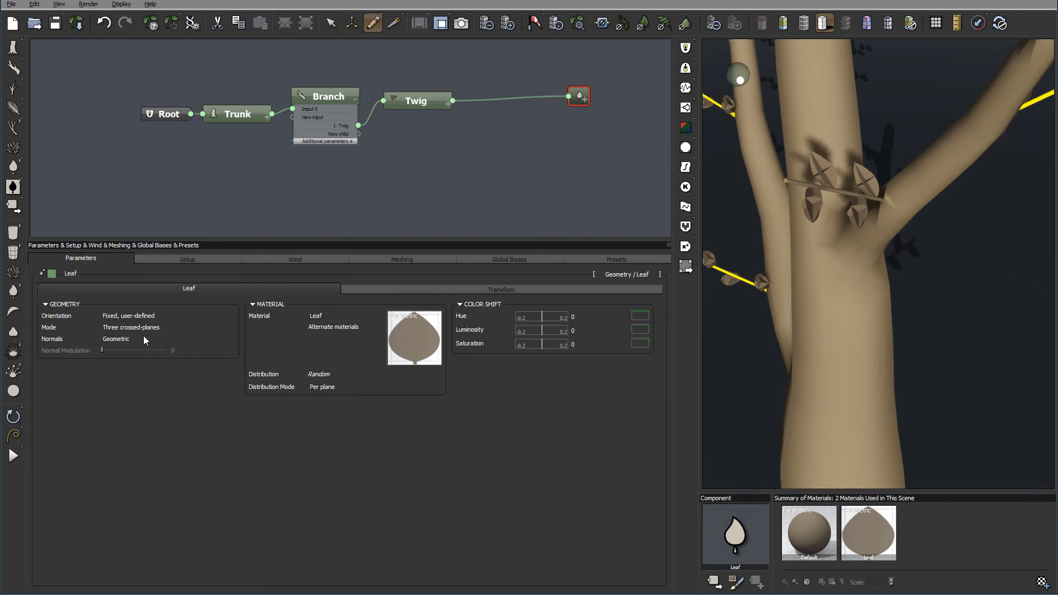
left_click(142, 338)
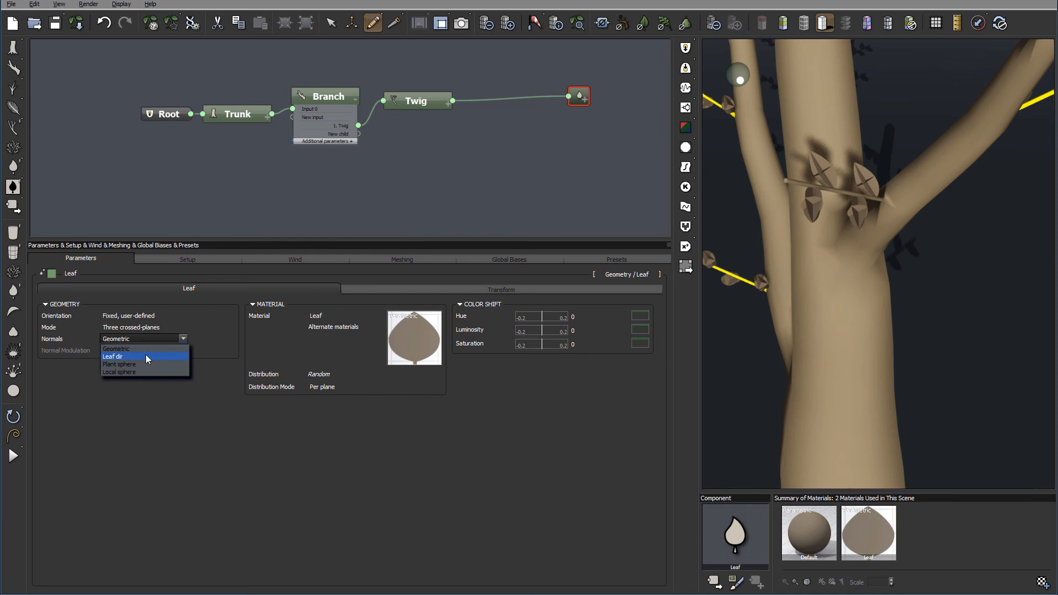
left_click(112, 356)
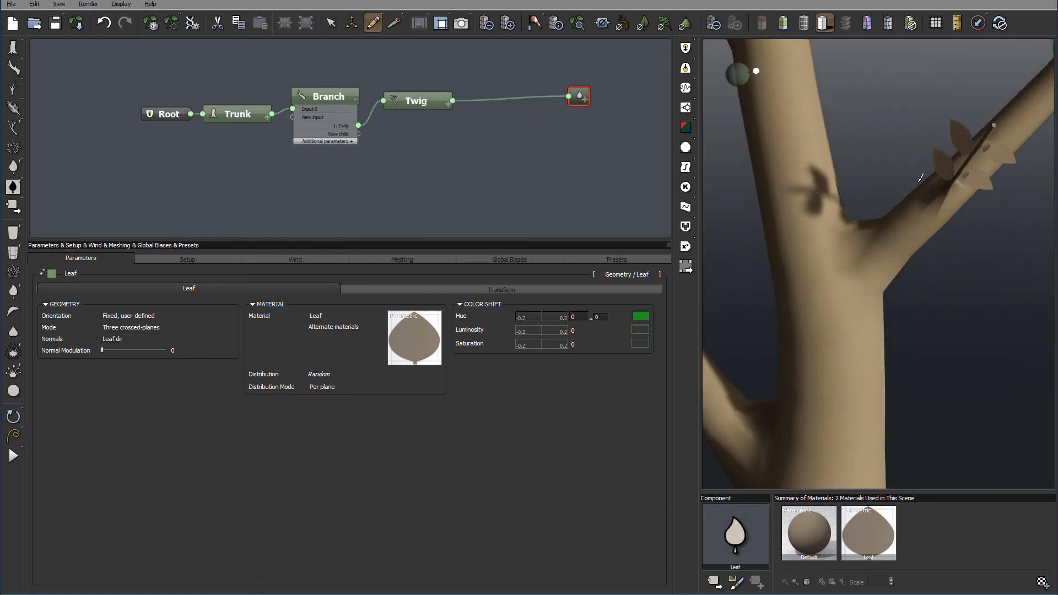
left_click(144, 339)
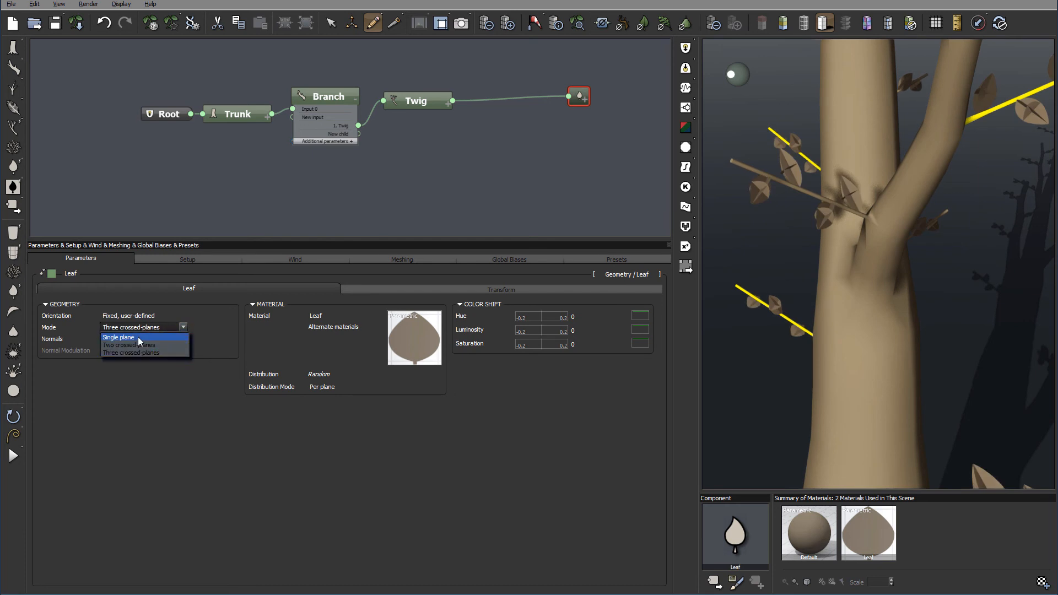
left_click(119, 337)
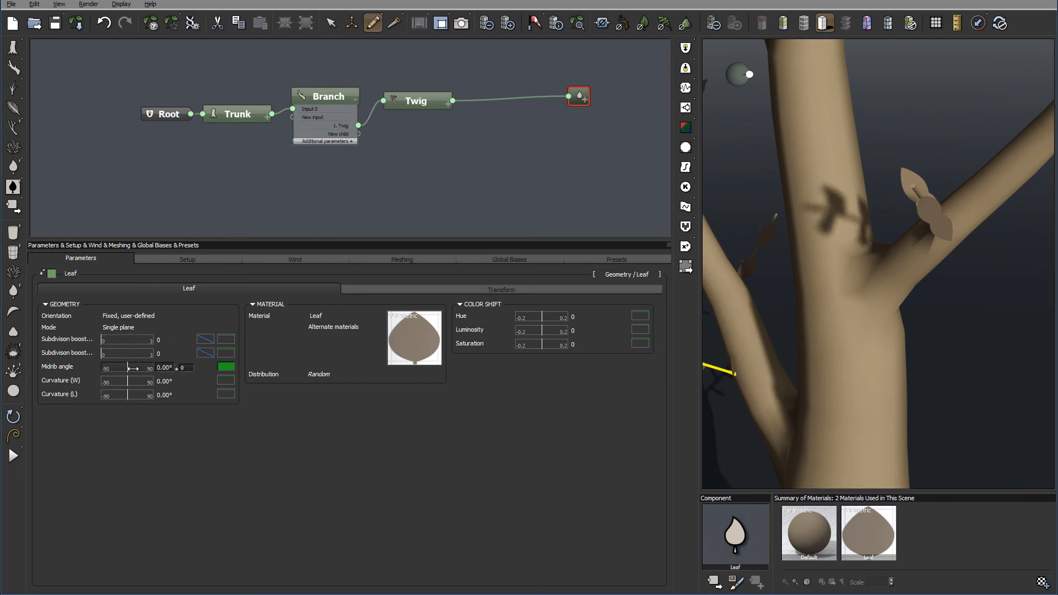
Experiment with the leaf midrib angle and settle it at about 1.88°
left_click_drag(134, 367, 131, 367)
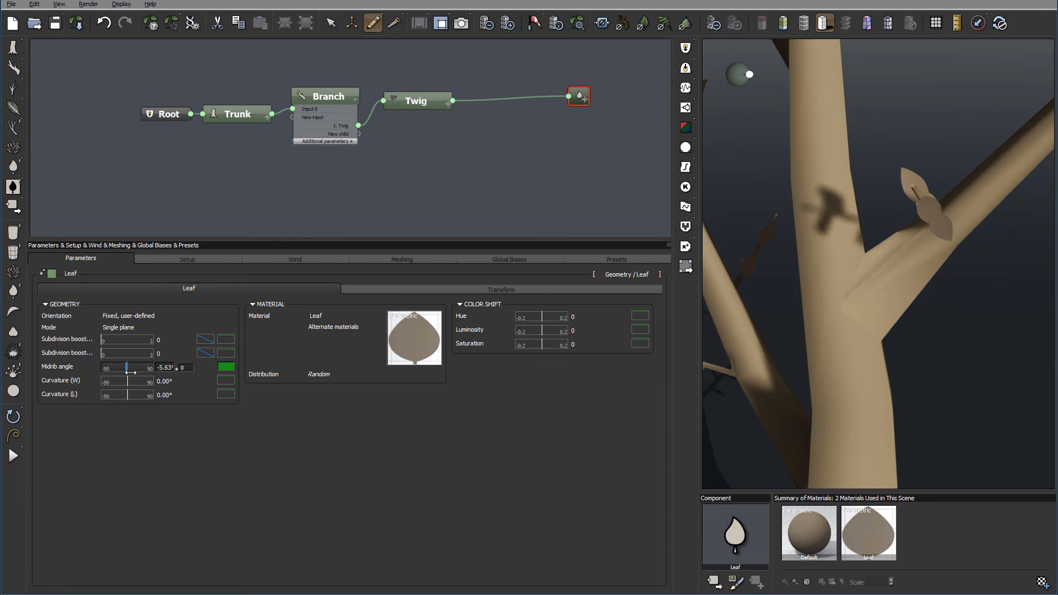
left_click_drag(124, 368, 135, 368)
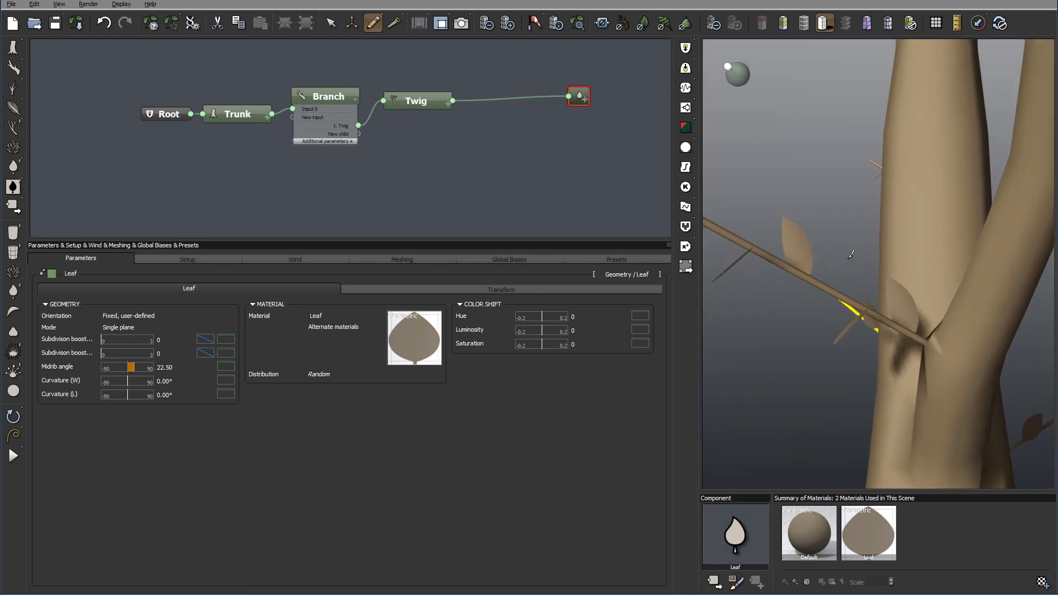
left_click_drag(877, 270, 865, 284)
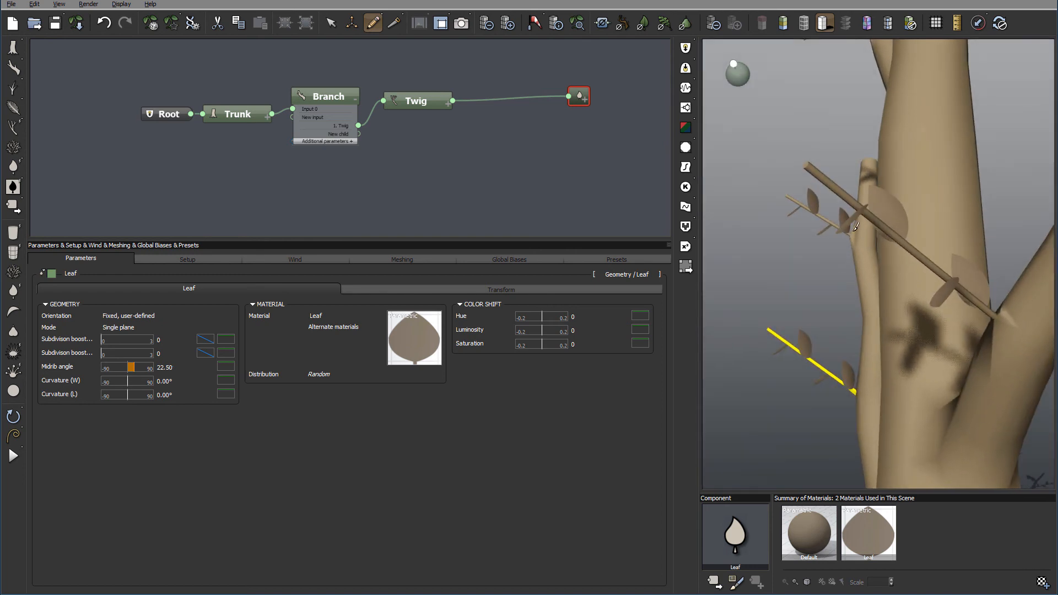
left_click_drag(130, 366, 146, 367)
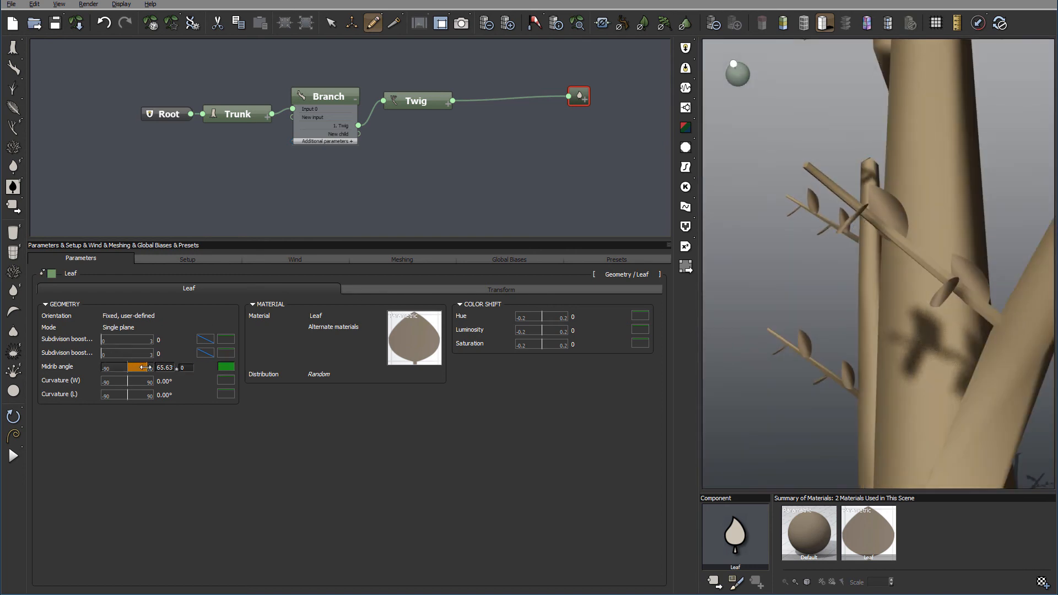
left_click_drag(146, 366, 139, 366)
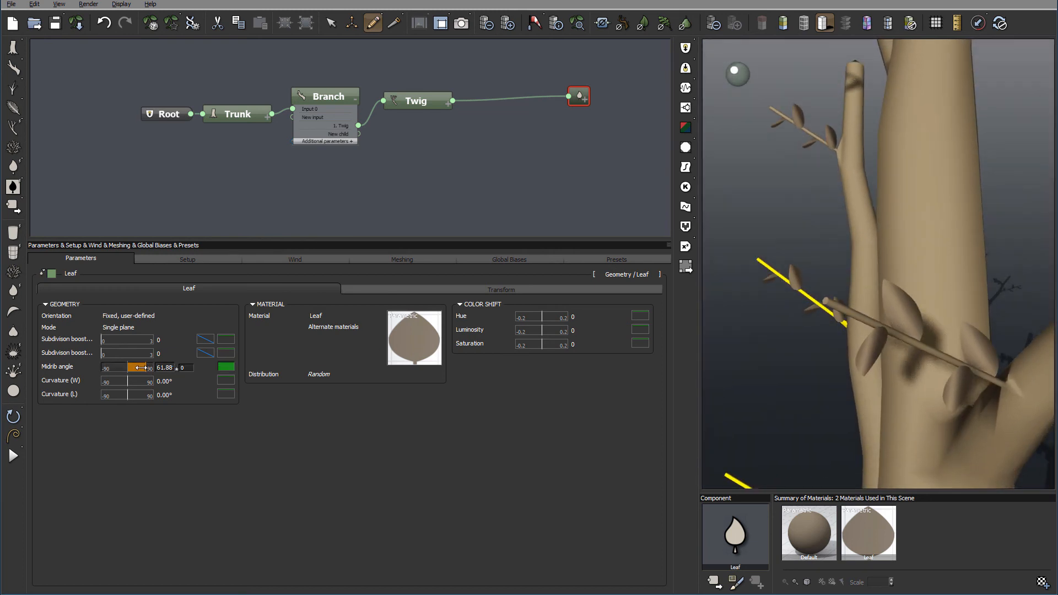
left_click_drag(139, 367, 125, 367)
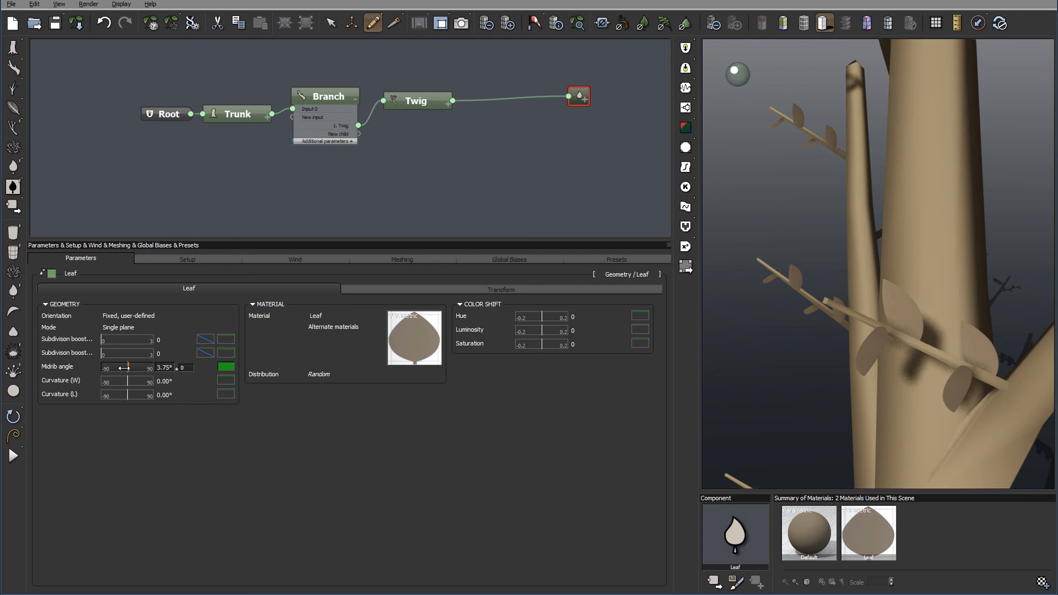
left_click_drag(128, 367, 122, 367)
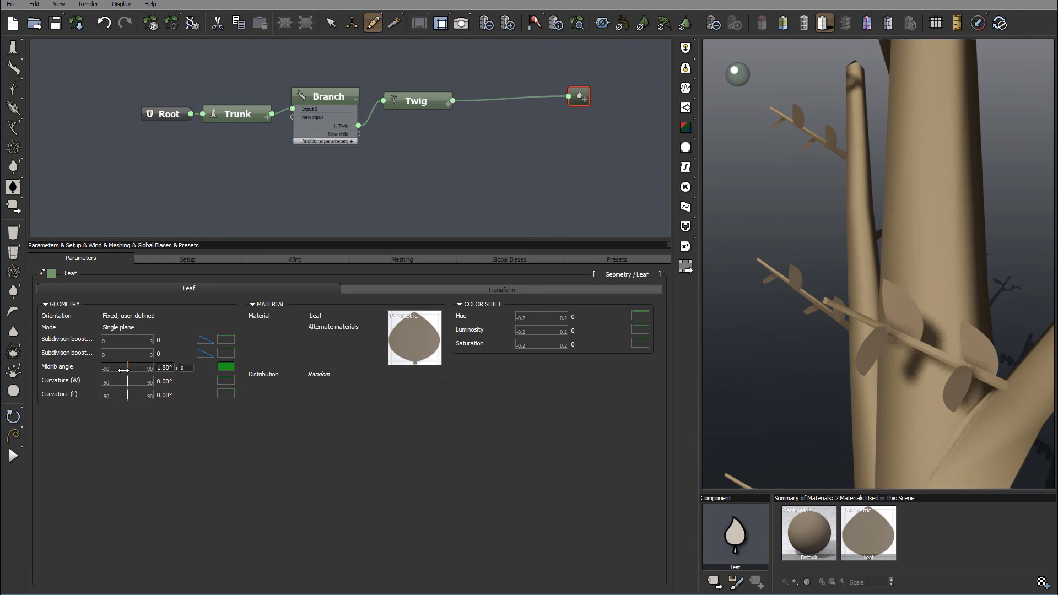
Set leaf curvature to about 15.63 across width and 26.25 along length
left_click_drag(105, 381, 139, 382)
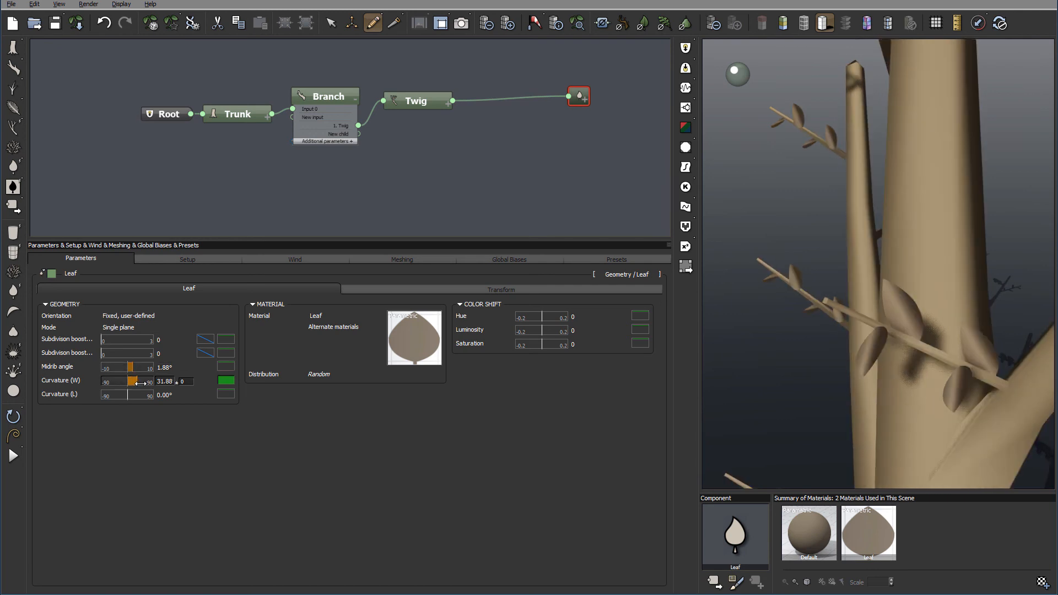
left_click_drag(139, 382, 128, 382)
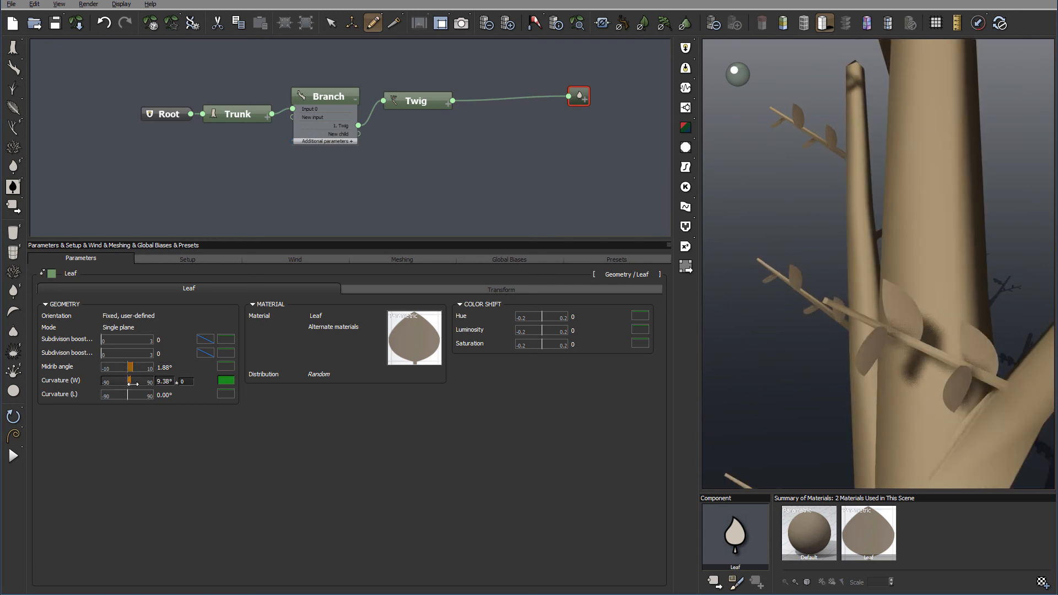
left_click_drag(106, 395, 133, 395)
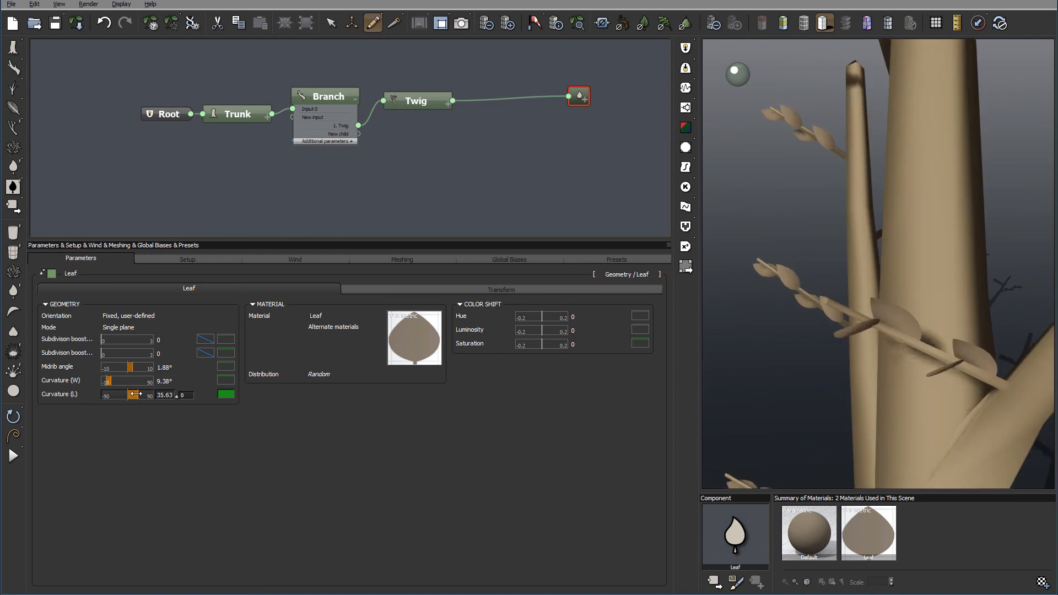
left_click_drag(123, 394, 142, 395)
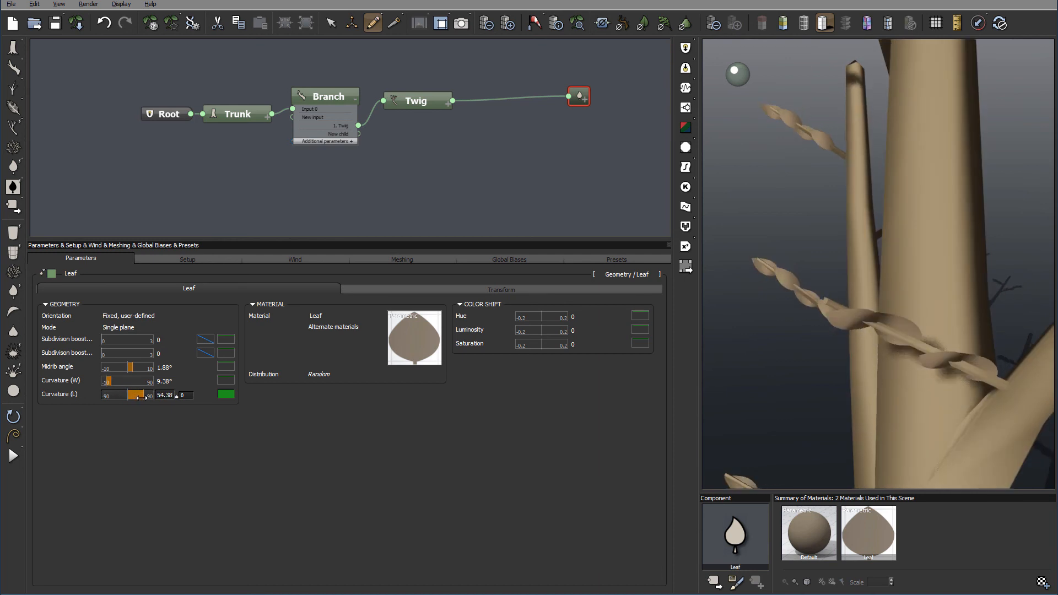
left_click_drag(139, 395, 118, 395)
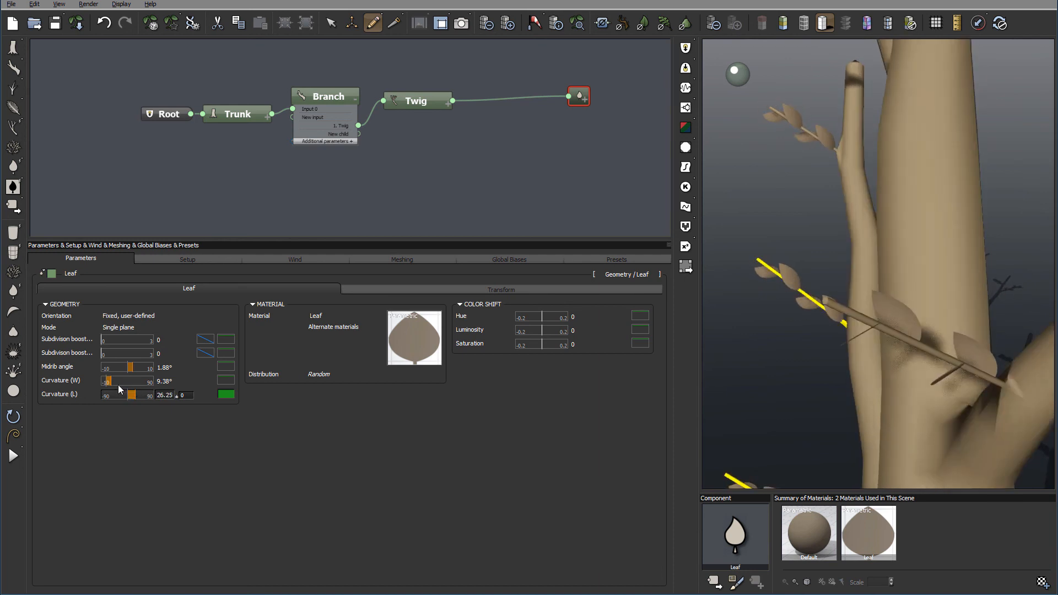
left_click_drag(108, 380, 135, 380)
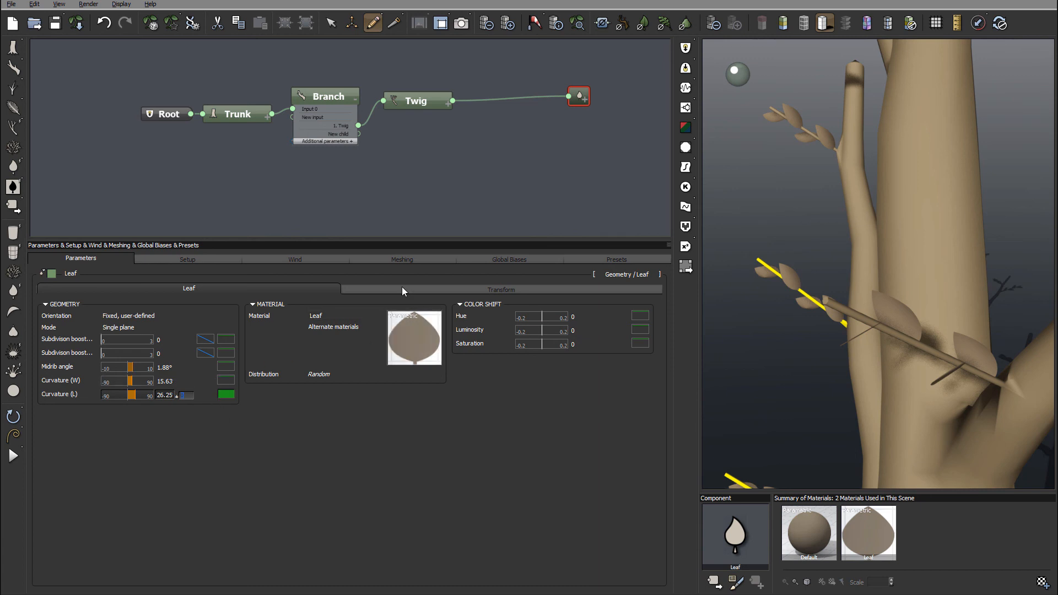
mouse_move(439, 386)
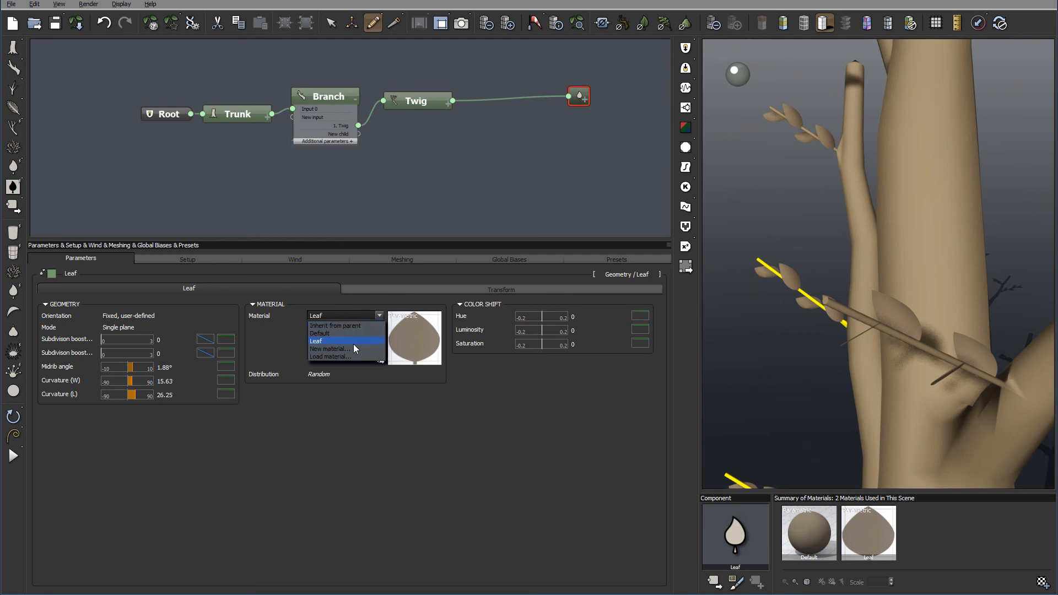
In the Leaf Editor, move the hooking point to the leaf base near X 0.51 Y 0.006 and confirm
left_click(316, 341)
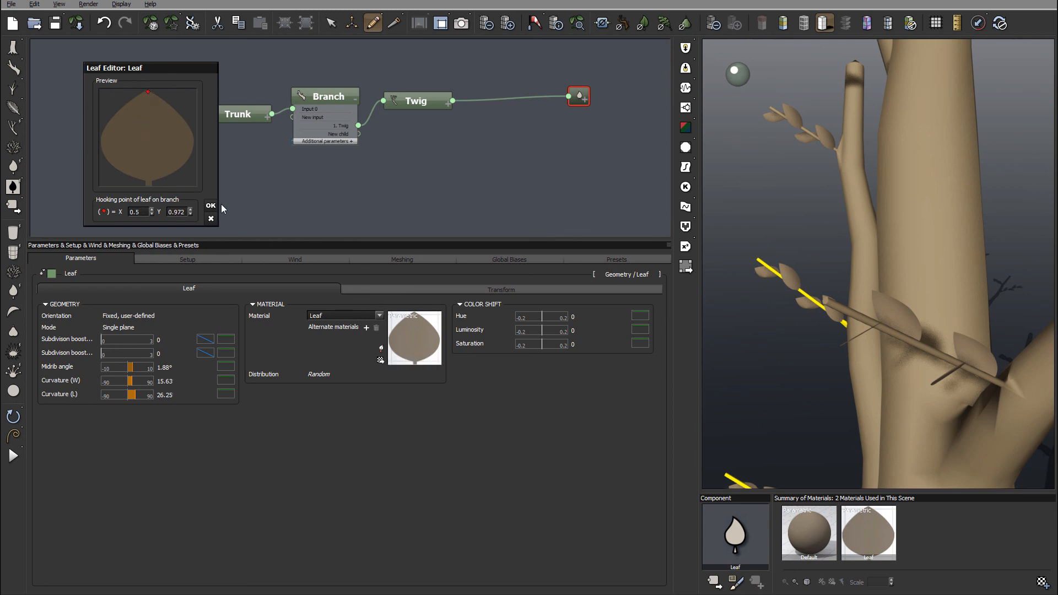
left_click(209, 206)
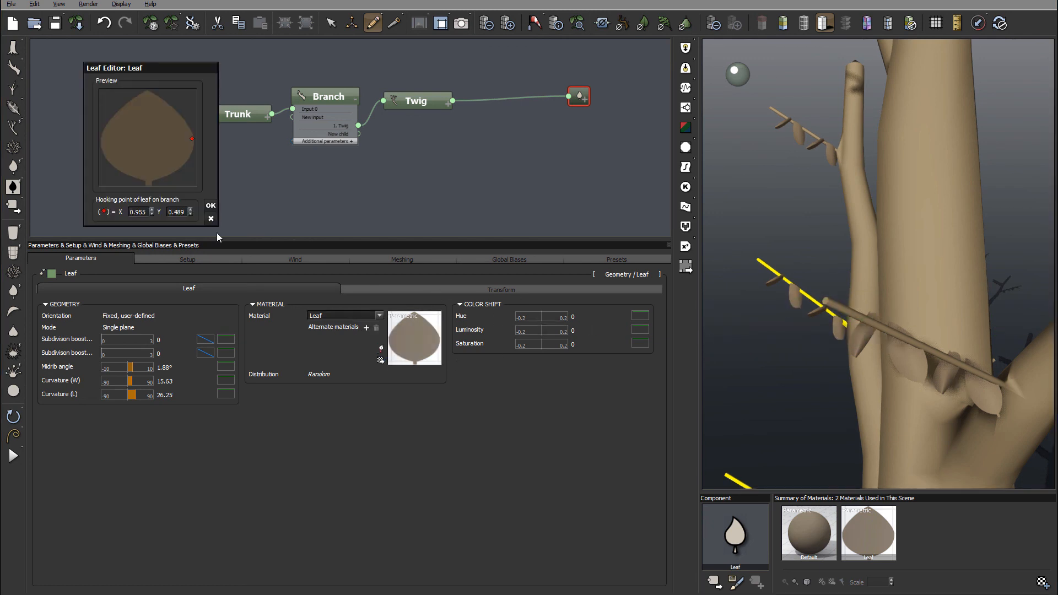
left_click(145, 179)
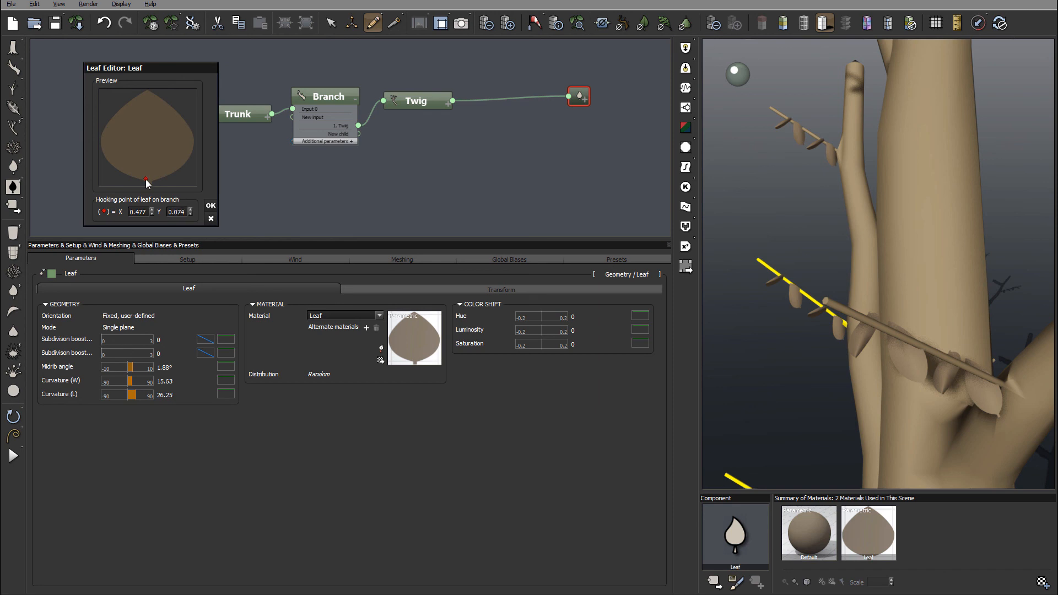
left_click_drag(146, 179, 148, 184)
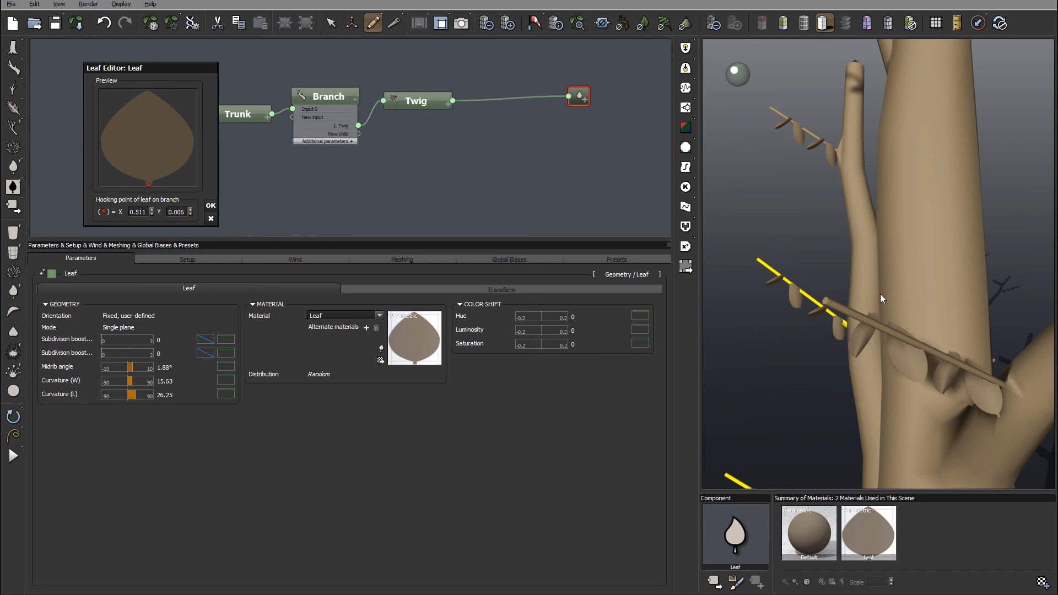
mouse_move(163, 203)
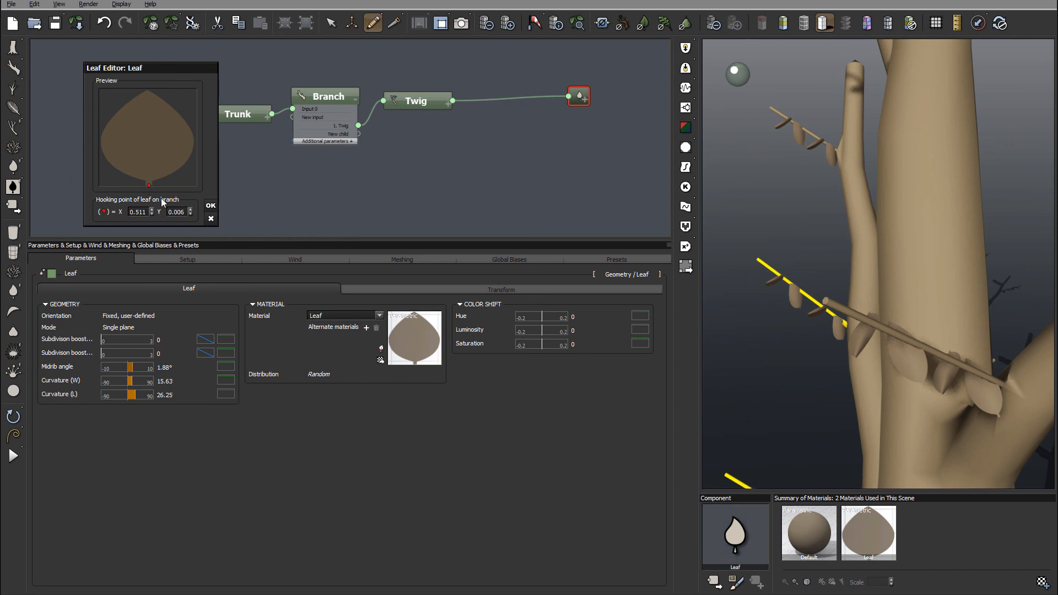
left_click(210, 205)
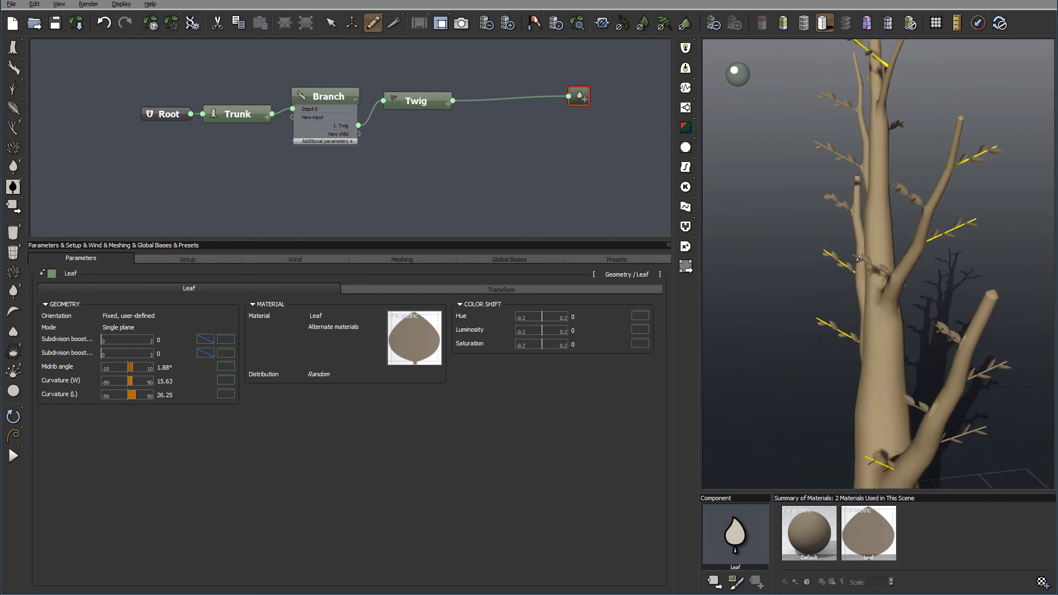
mouse_move(939, 108)
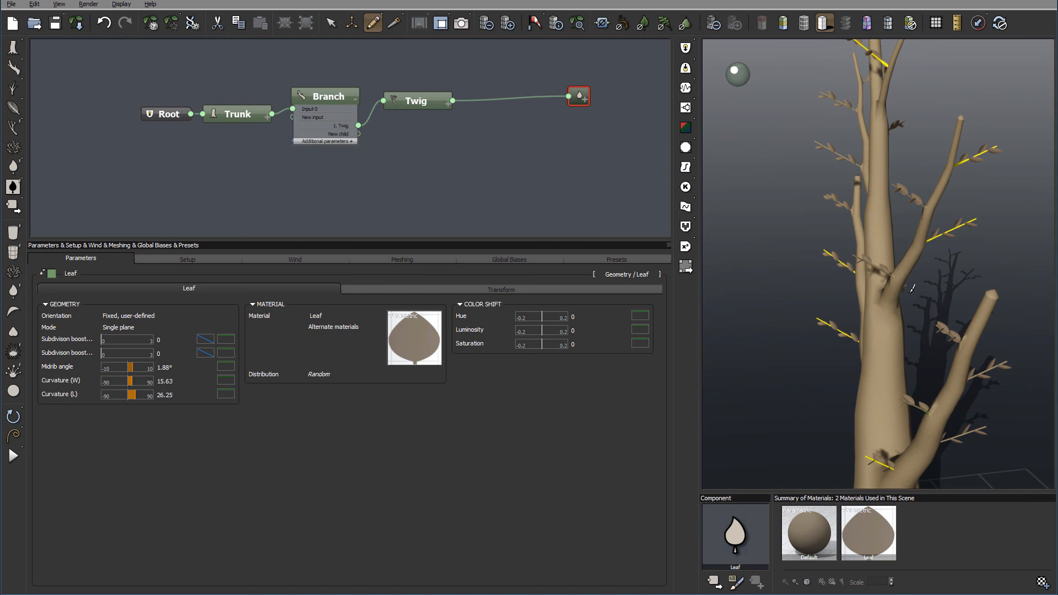
left_click(501, 289)
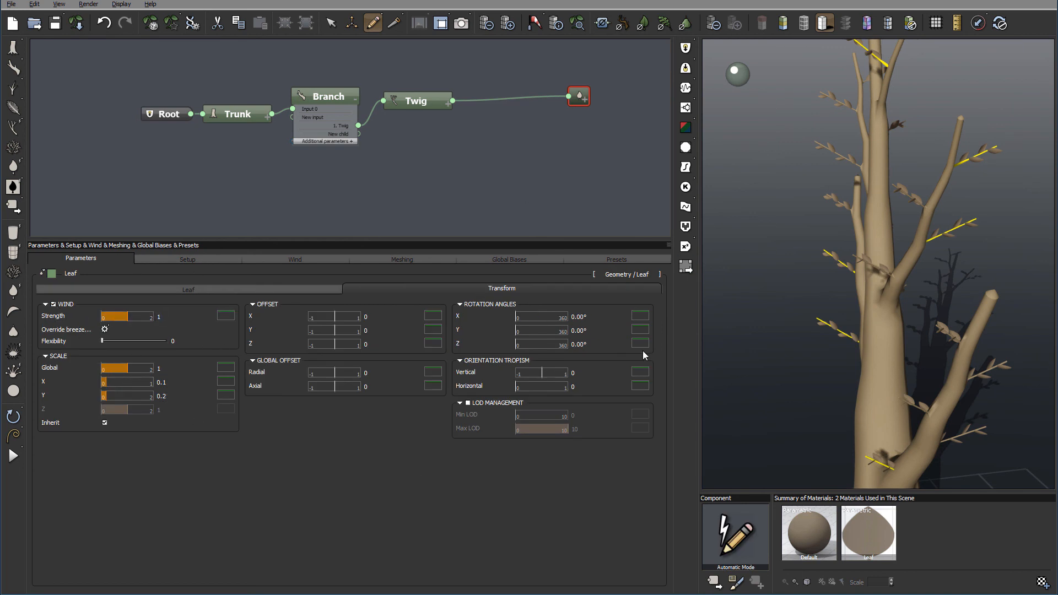
mouse_move(469, 100)
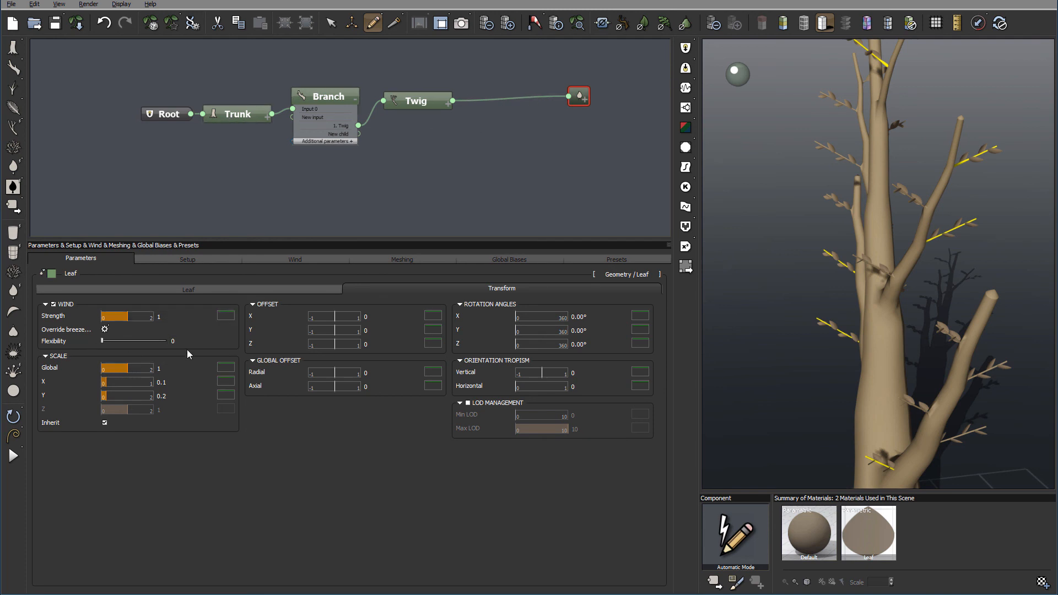
mouse_move(238, 344)
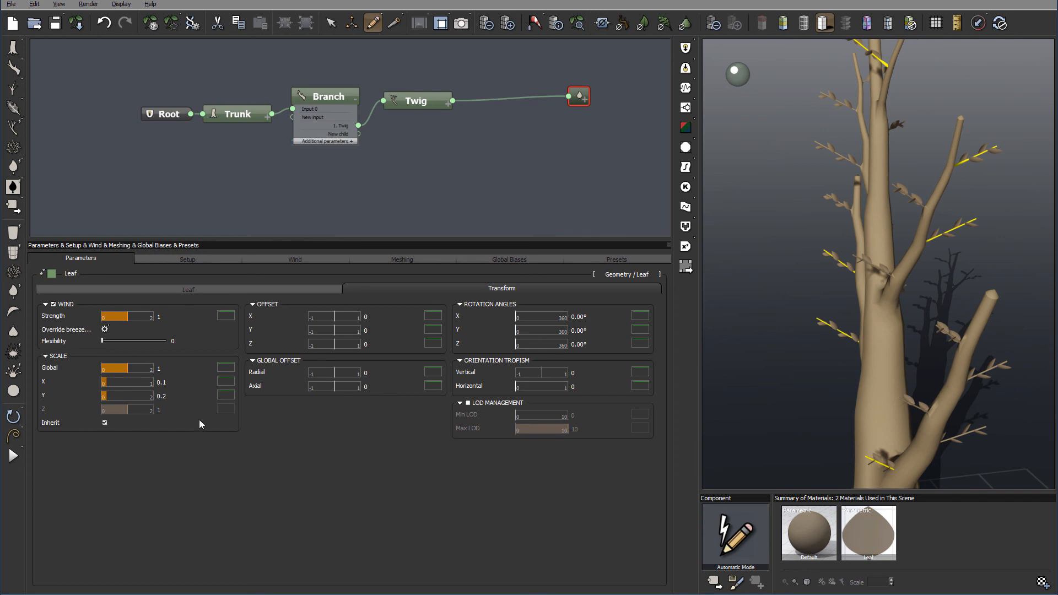
left_click(878, 216)
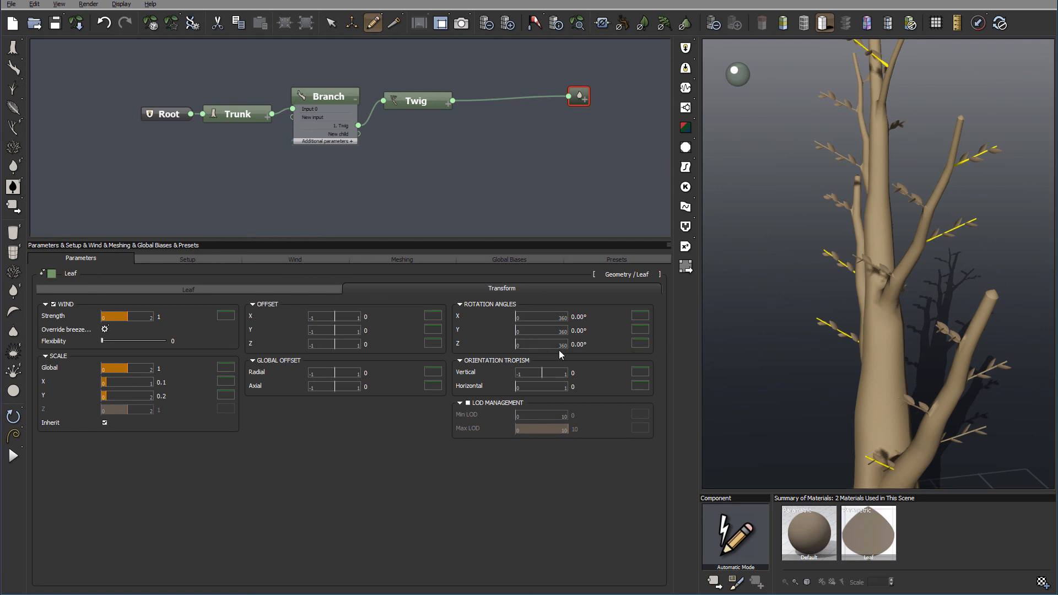
mouse_move(496, 436)
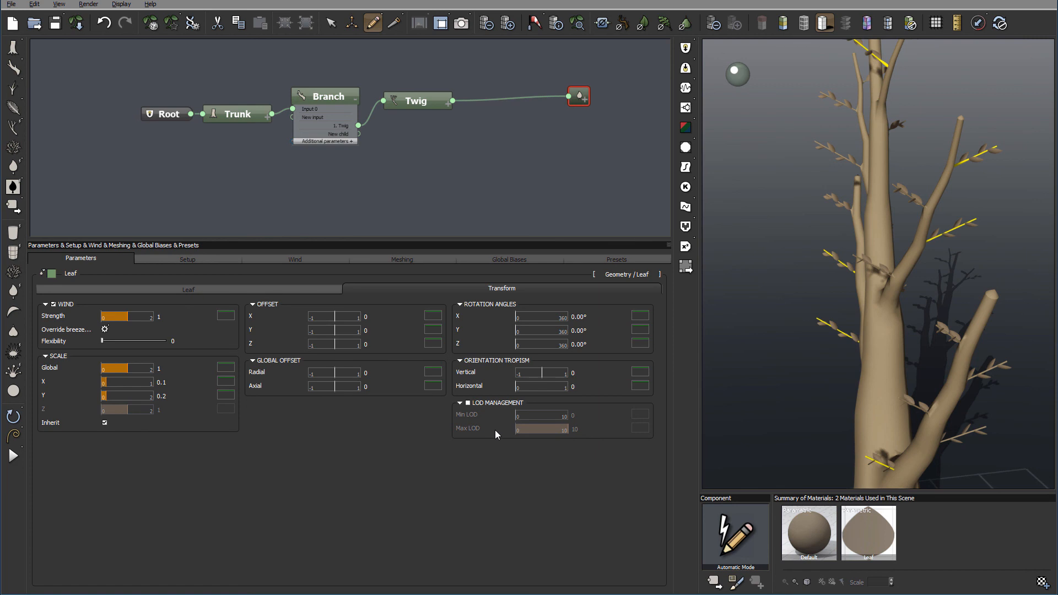
mouse_move(586, 459)
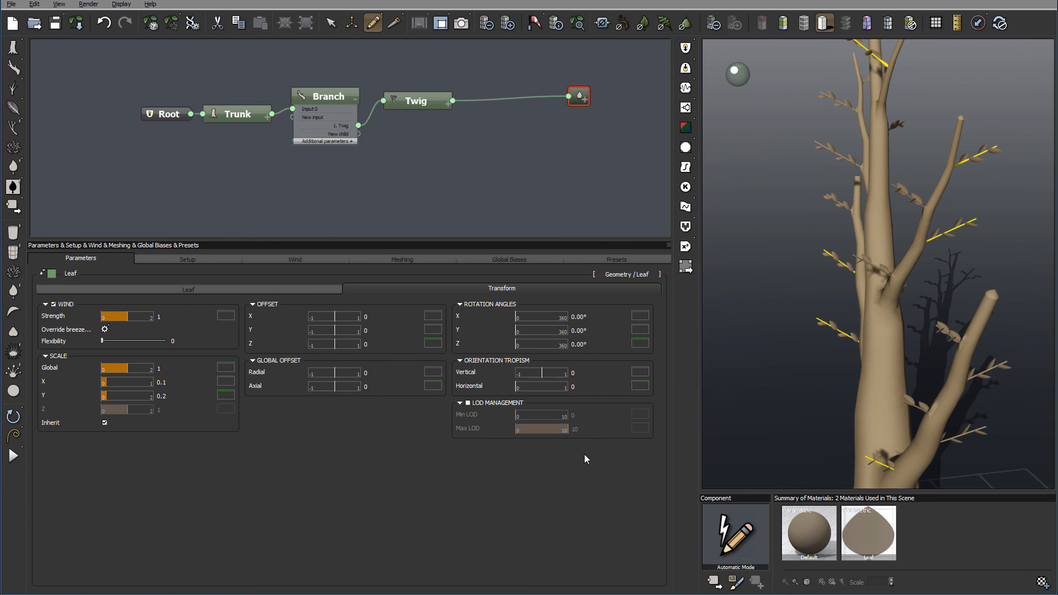
mouse_move(365, 444)
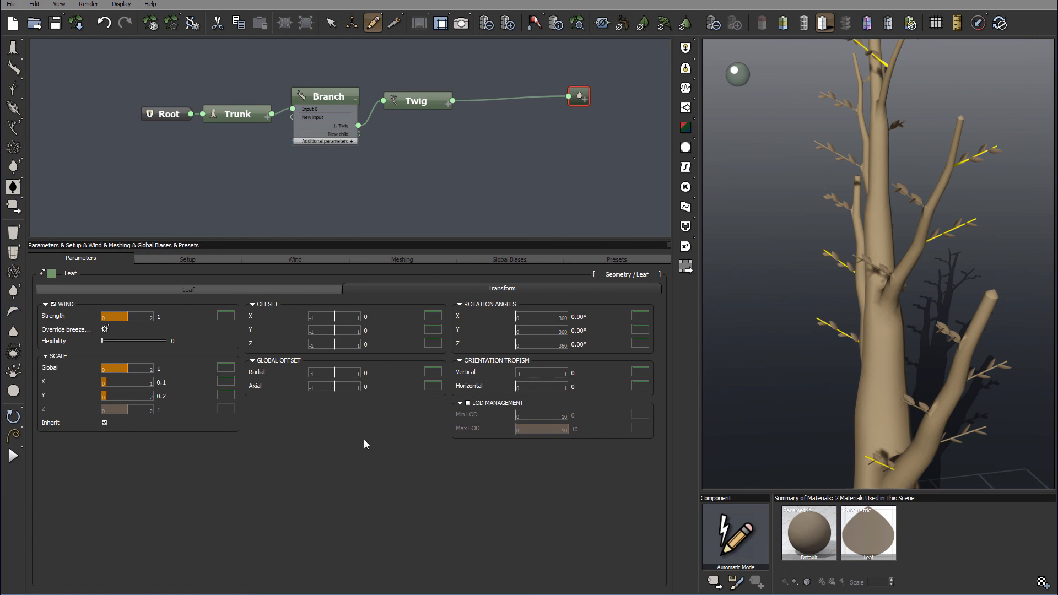
mouse_move(357, 100)
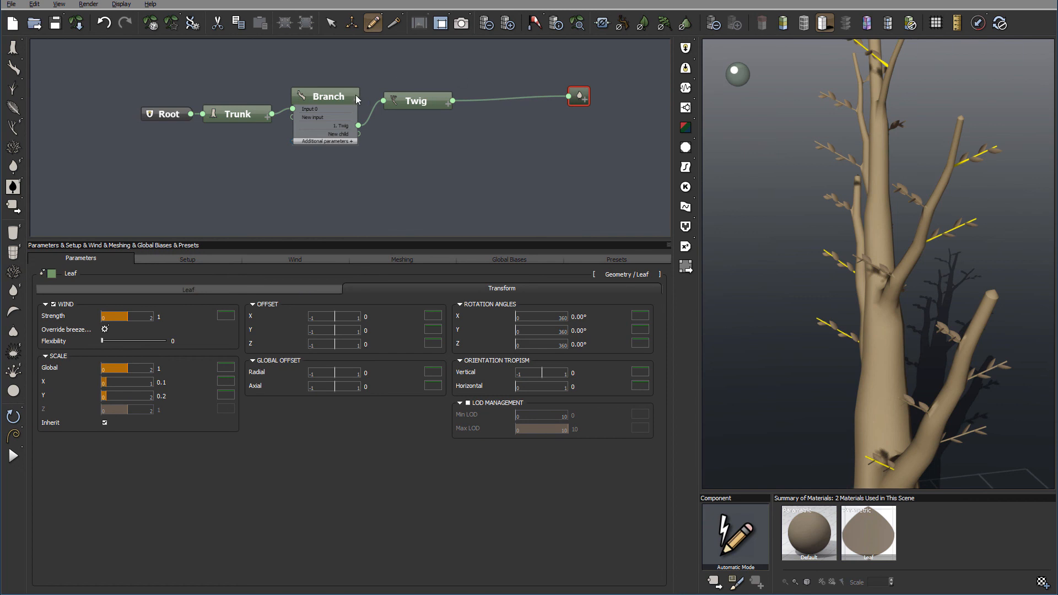
left_click(187, 288)
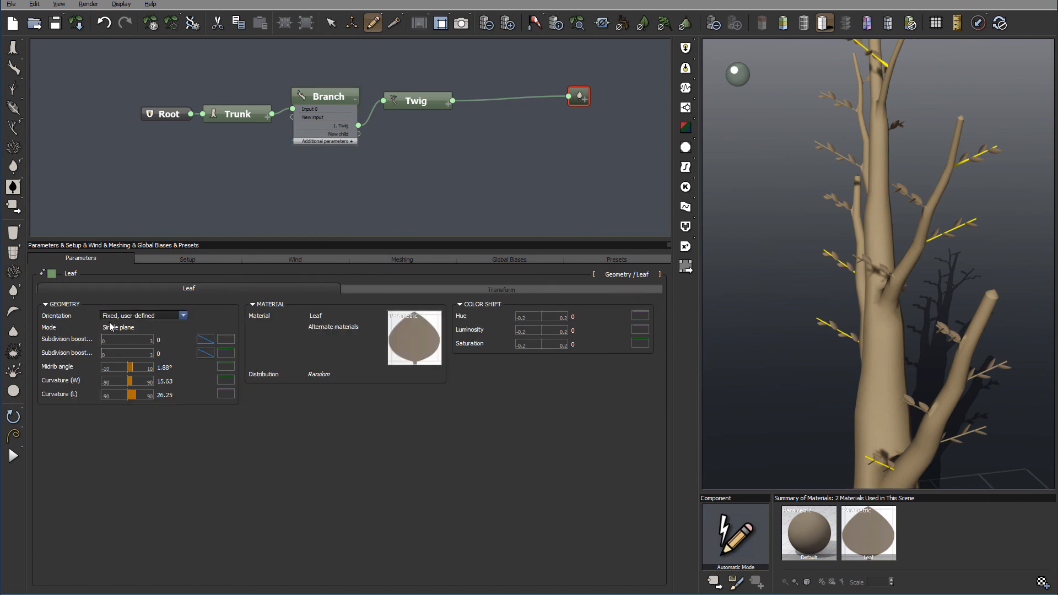